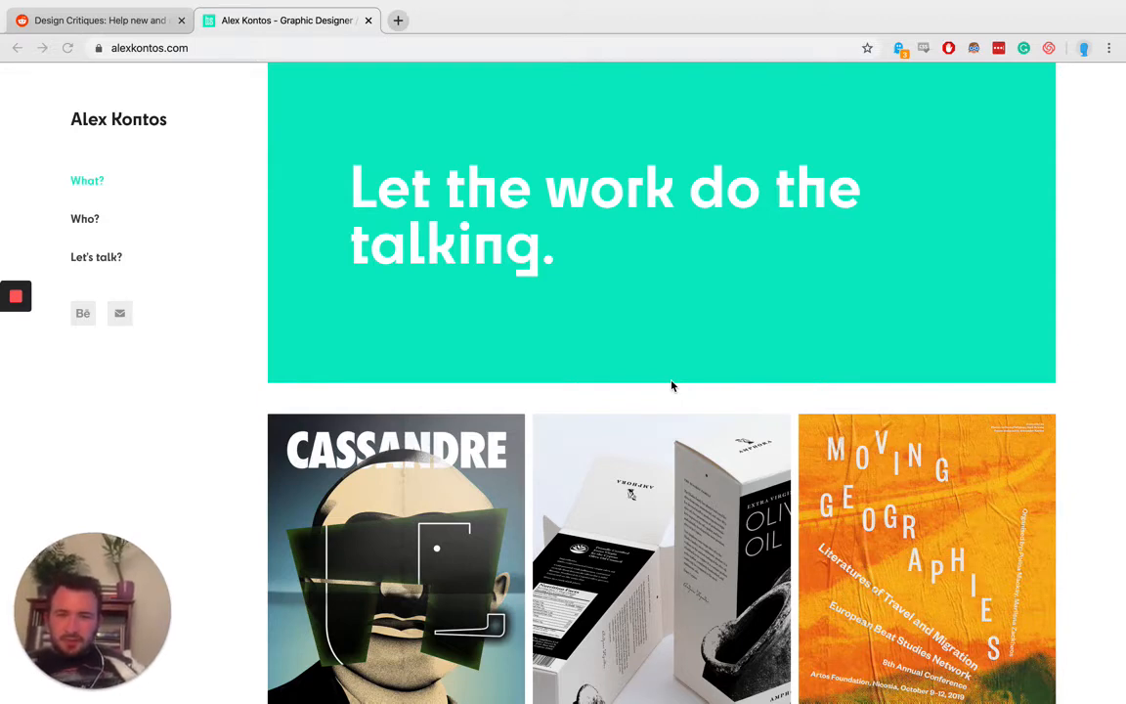
{"action": "mouse_move", "coordinate": [583, 288]}
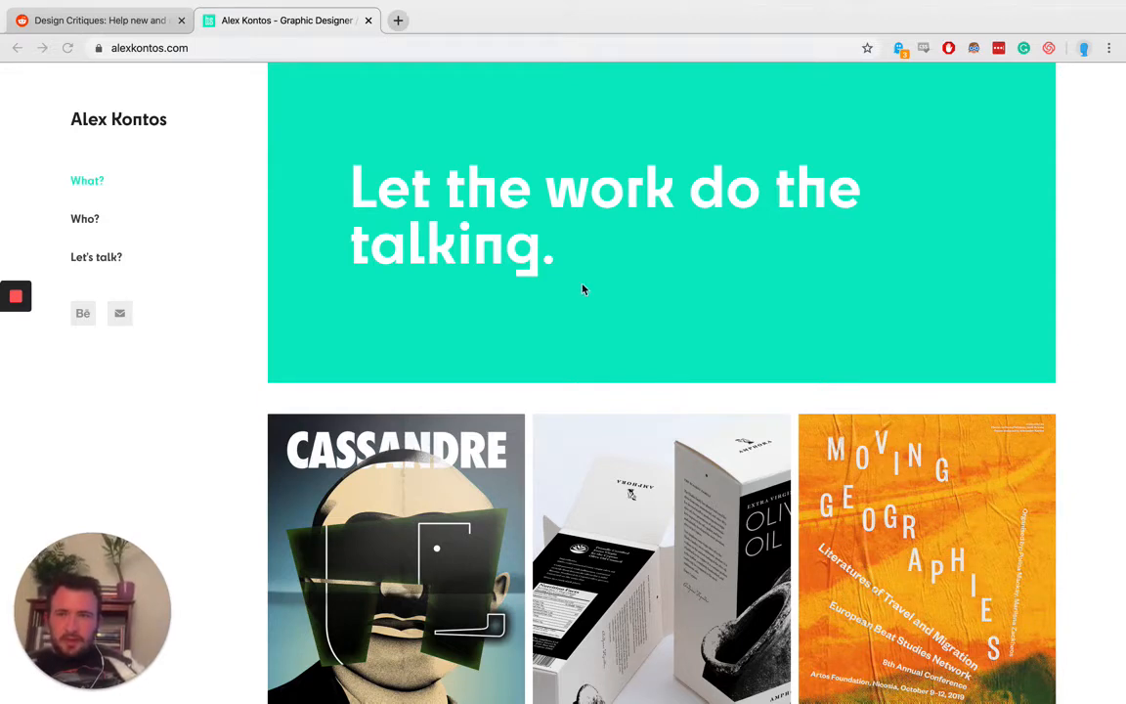
{"action": "mouse_move", "coordinate": [566, 262]}
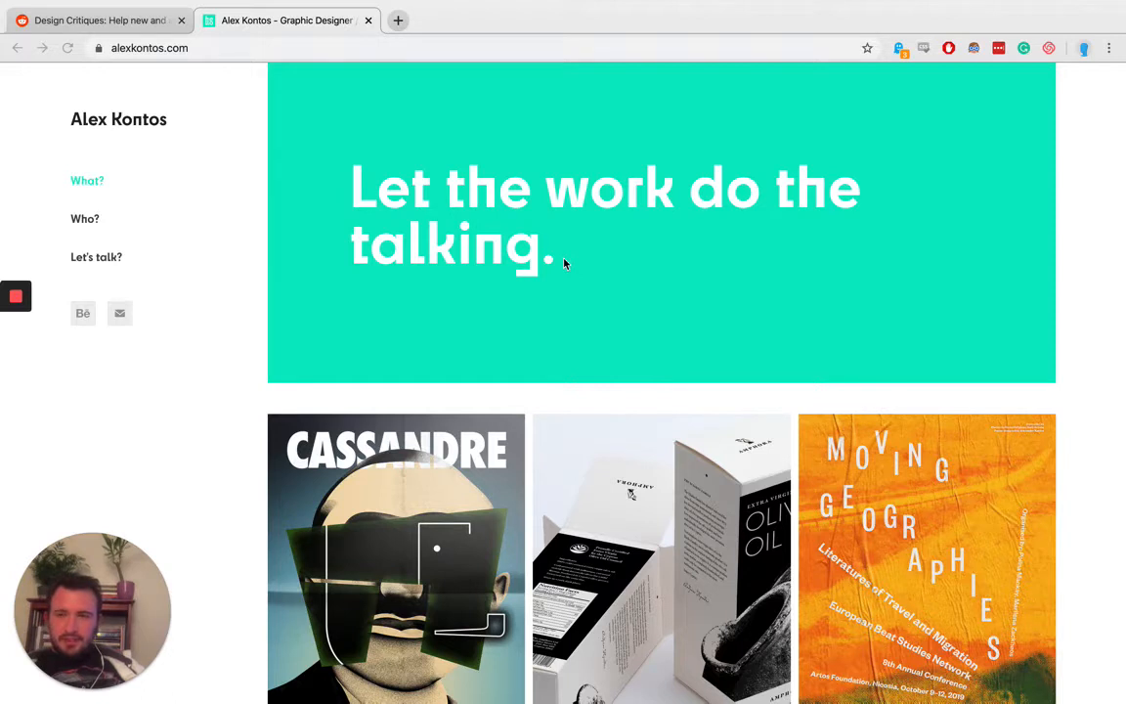
{"action": "mouse_move", "coordinate": [648, 287]}
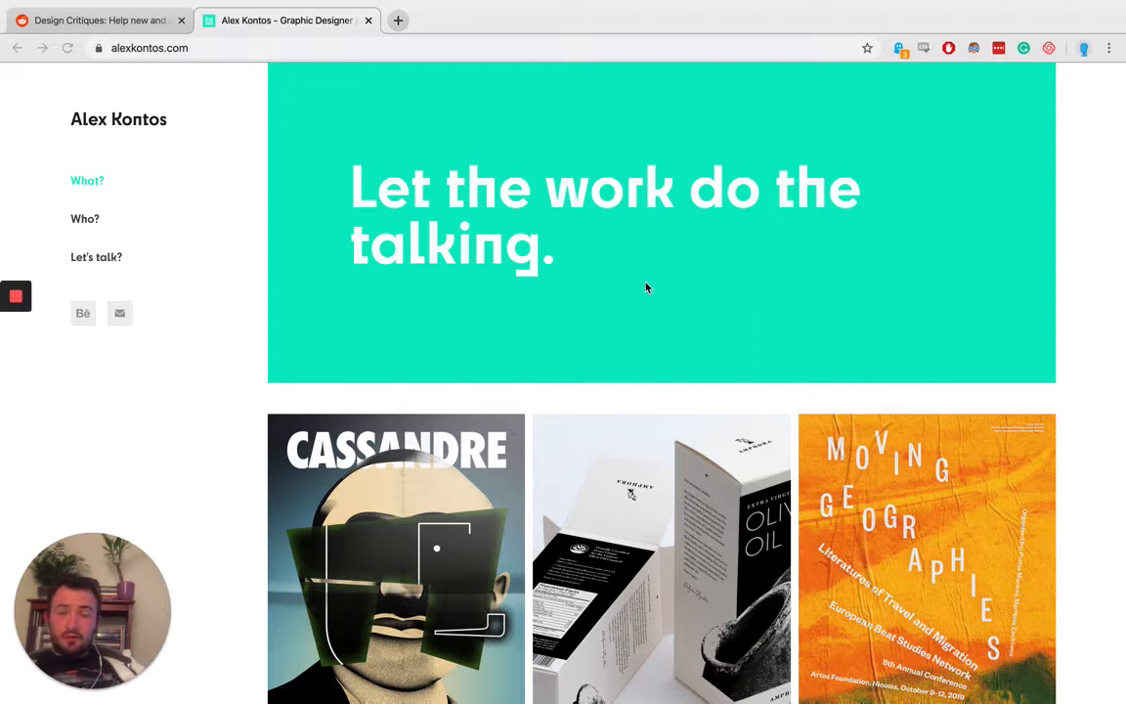
{"action": "mouse_move", "coordinate": [683, 231]}
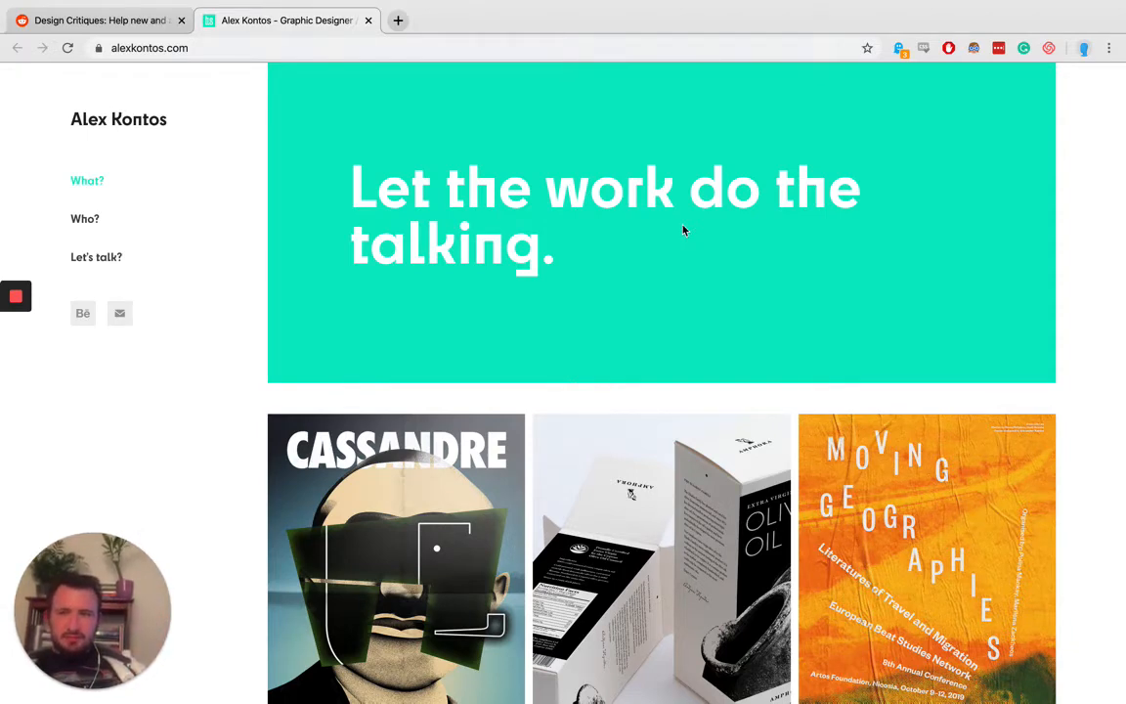
{"action": "mouse_move", "coordinate": [668, 220]}
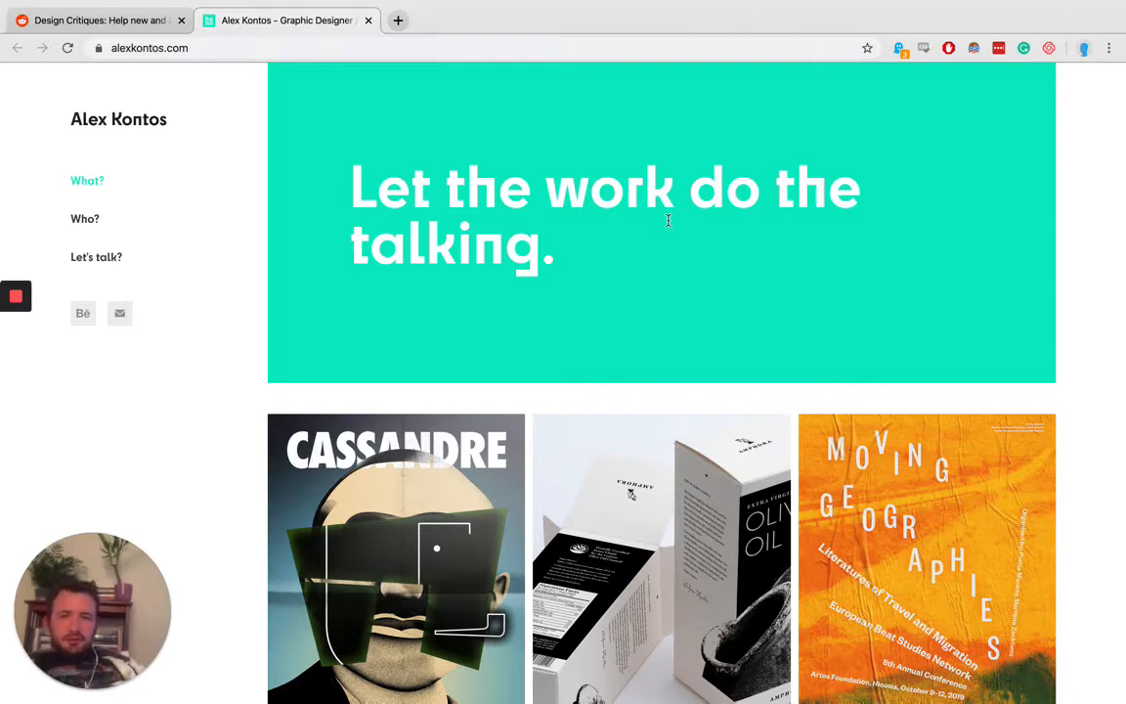
{"action": "mouse_move", "coordinate": [85, 288]}
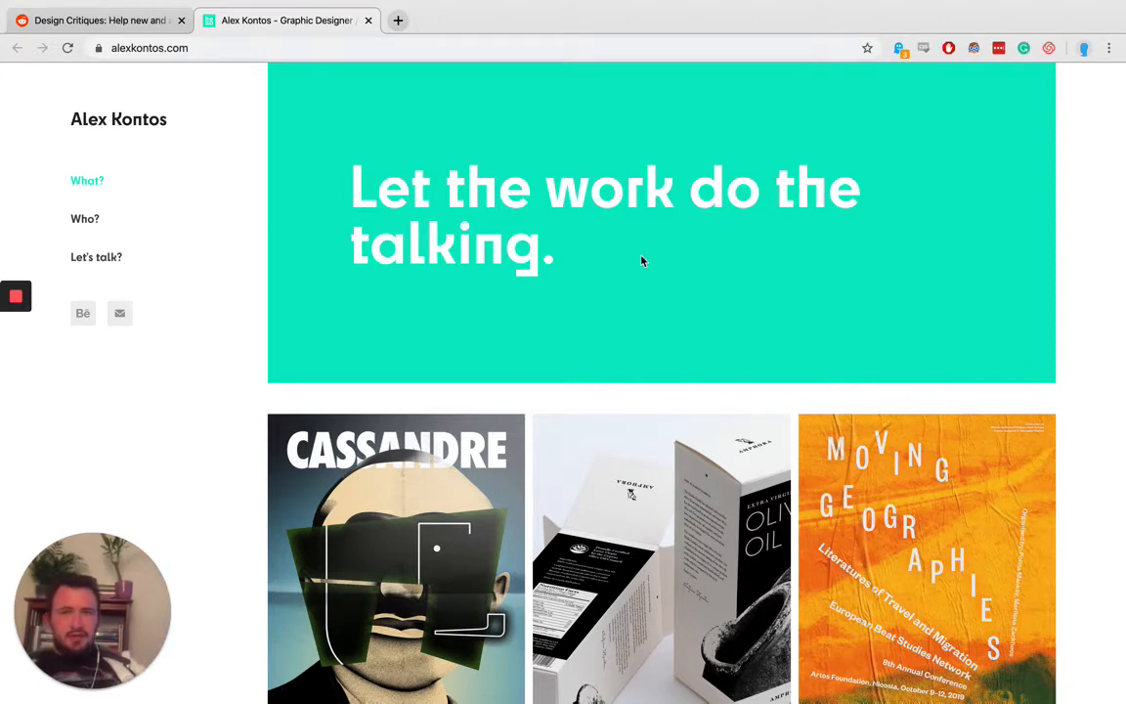
{"action": "mouse_move", "coordinate": [644, 280]}
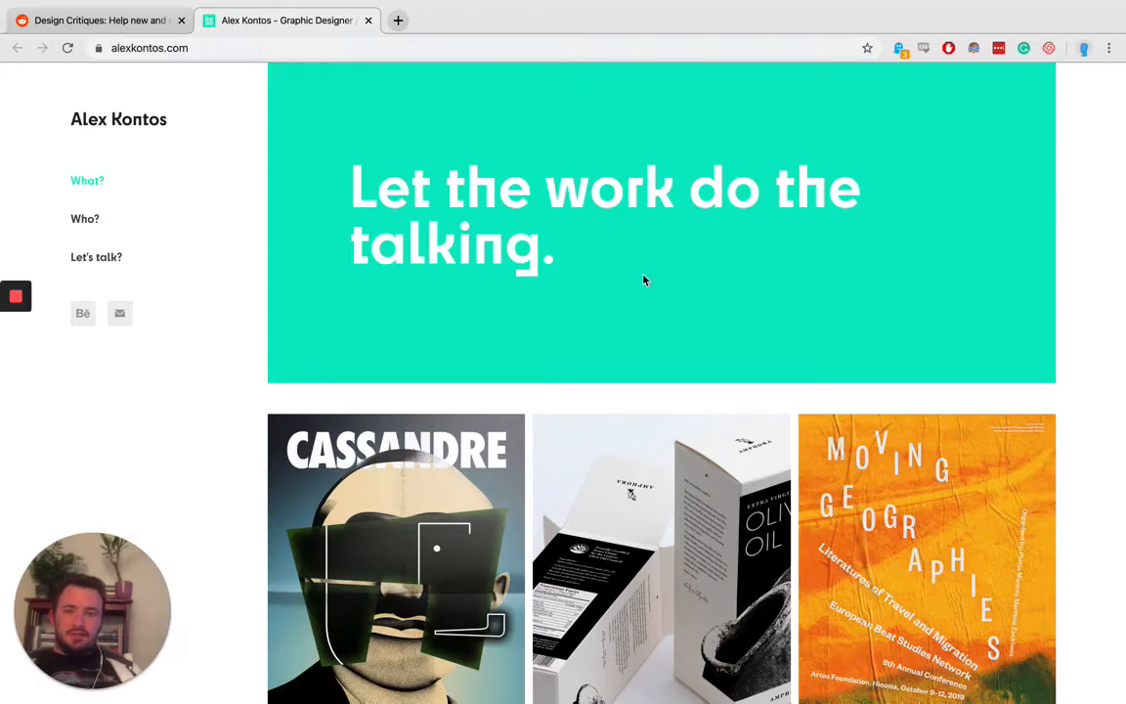
Open the Cassandre Exhibition Poster project from the grid and scroll through its page.
{"action": "scroll", "scroll_direction": "down", "scroll_amount": 3}
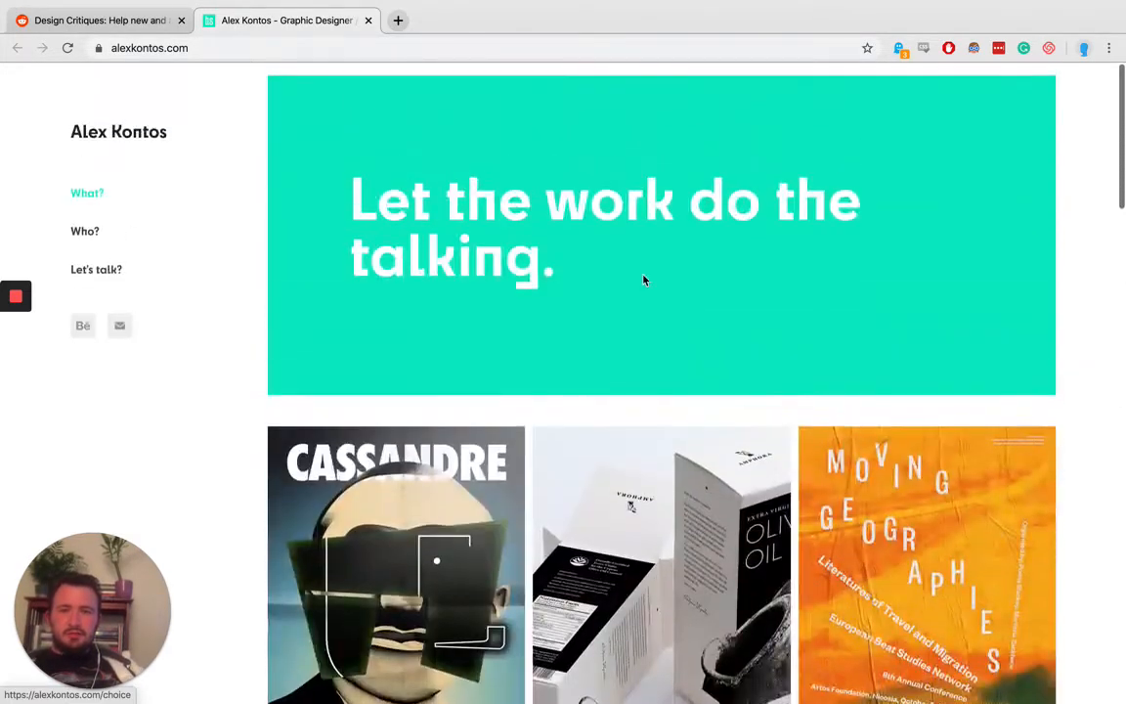
{"action": "scroll", "scroll_direction": "down", "scroll_amount": 3}
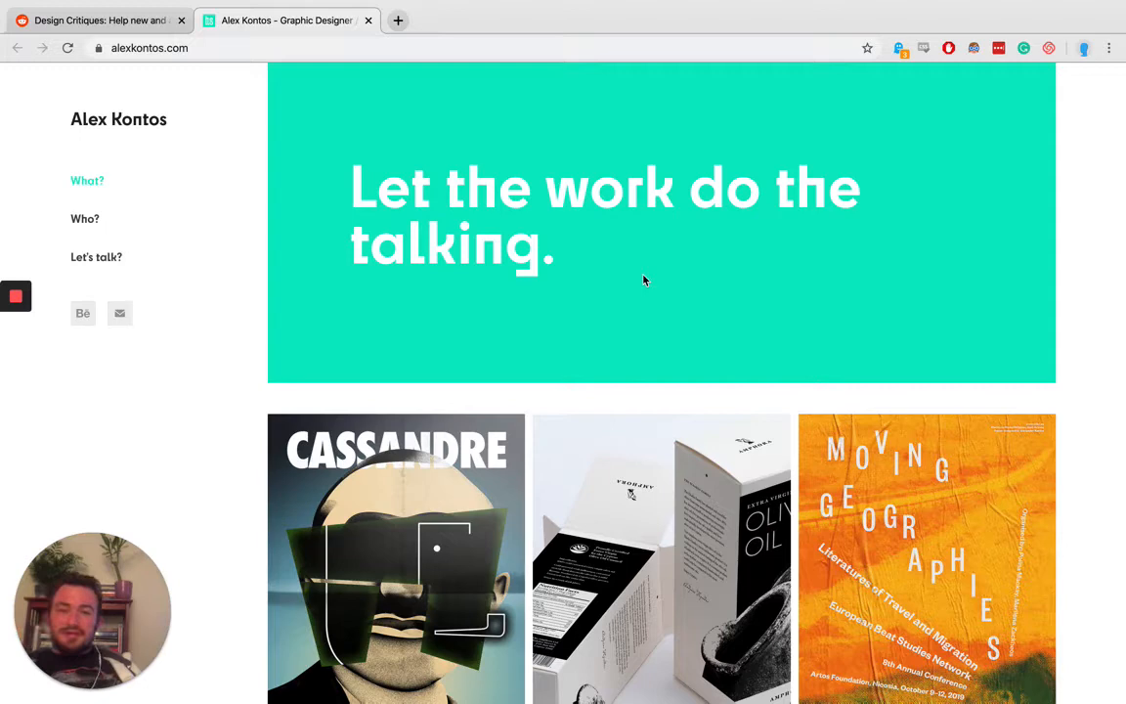
{"action": "scroll", "scroll_direction": "down", "scroll_amount": 3}
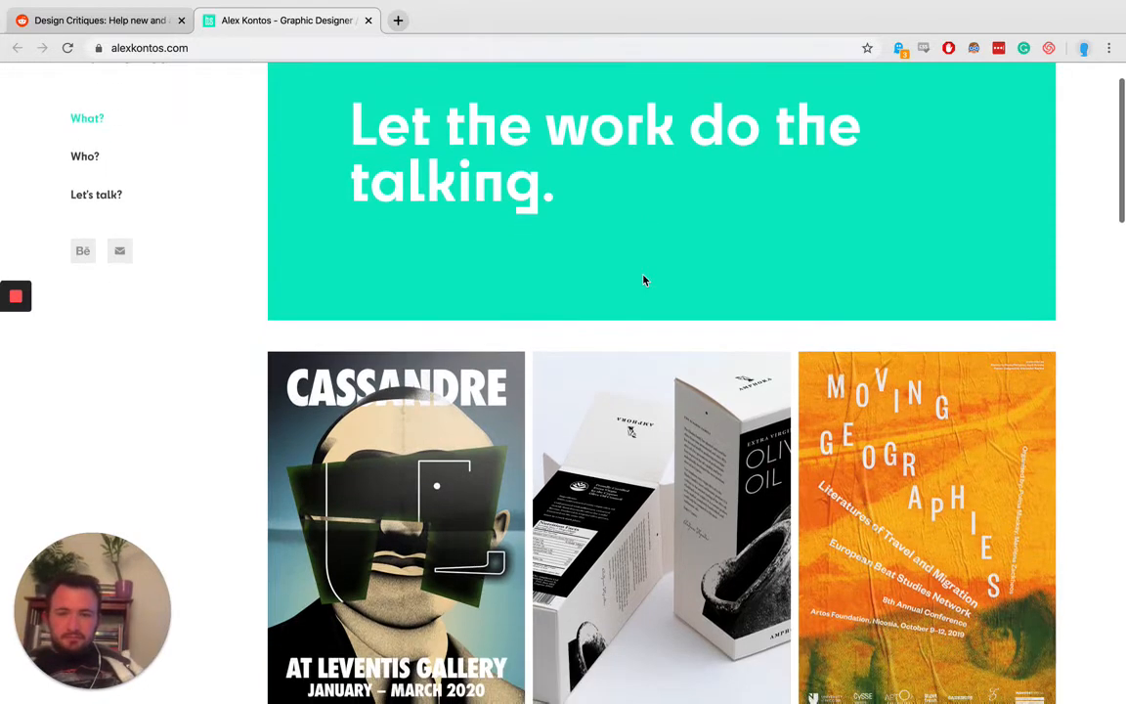
{"action": "left_click", "coordinate": [395, 527]}
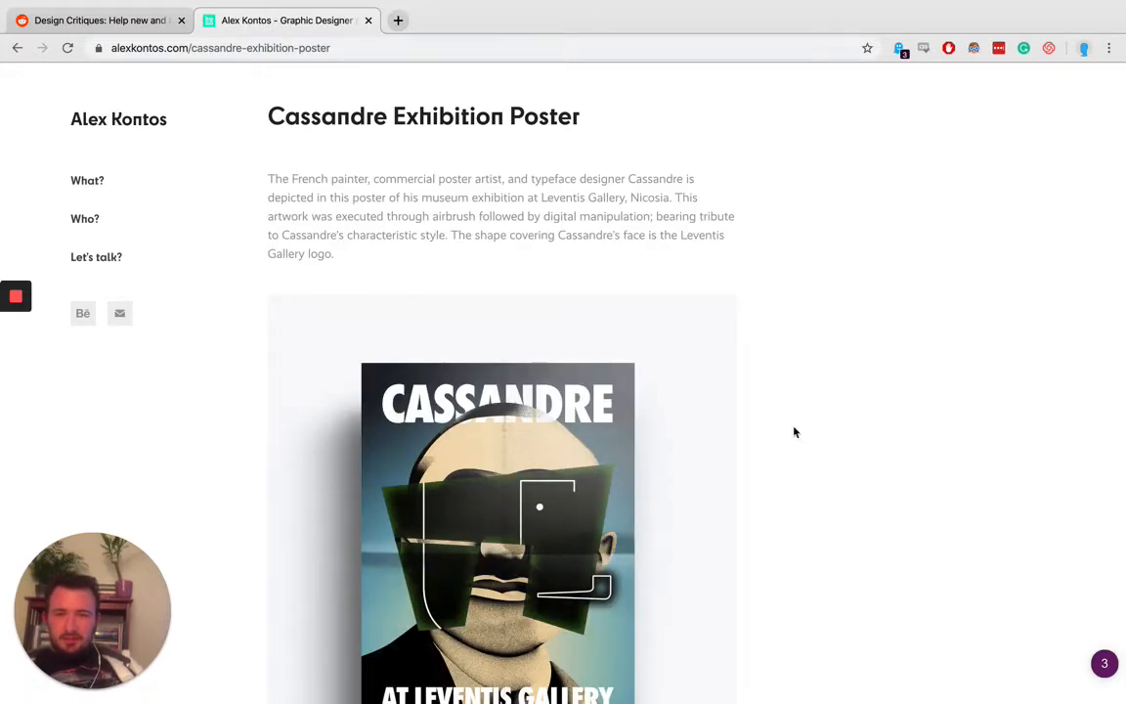
{"action": "scroll", "scroll_direction": "down", "scroll_amount": 3}
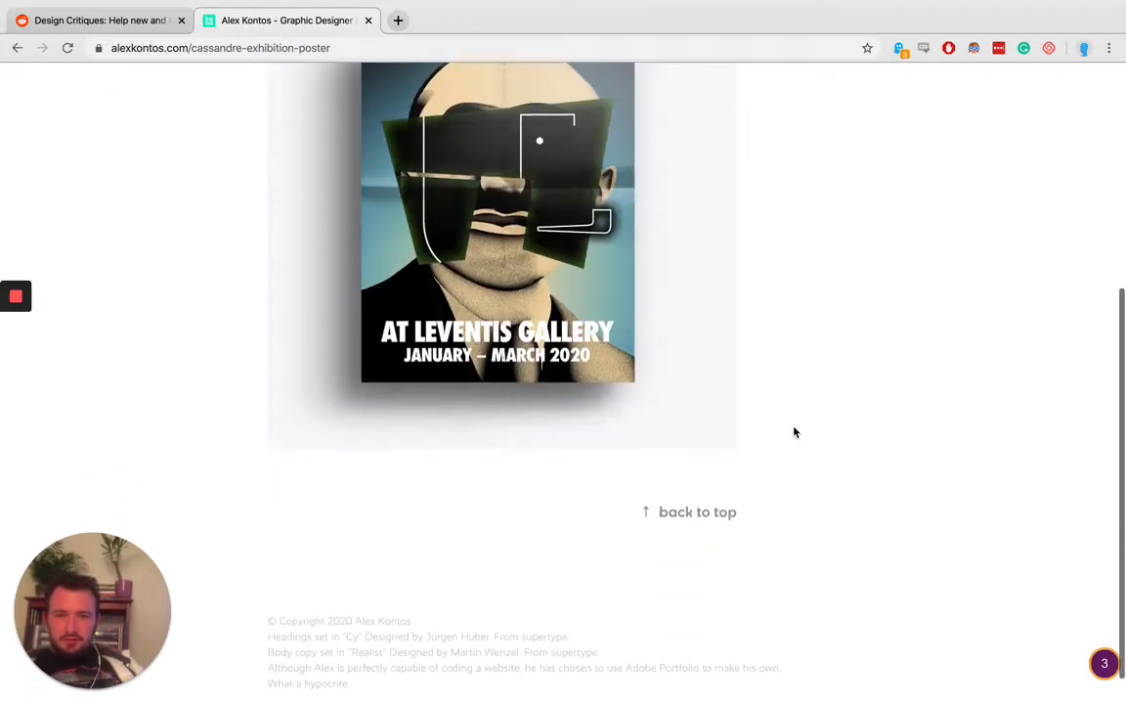
{"action": "scroll", "scroll_direction": "up", "scroll_amount": 3}
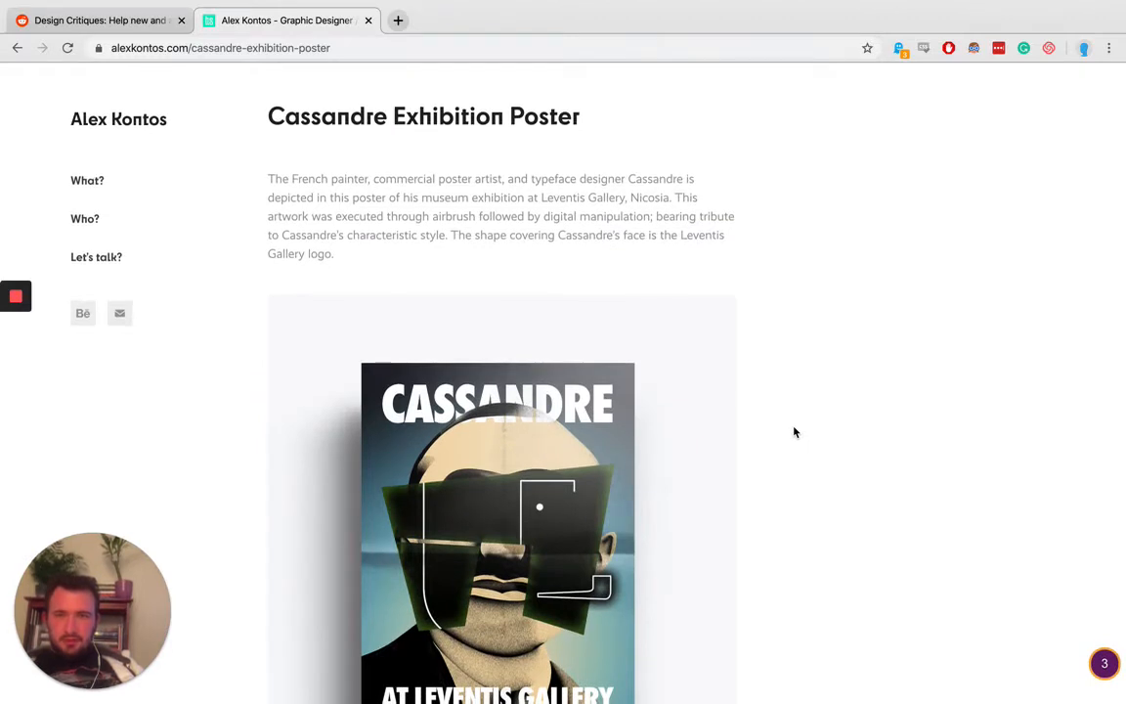
{"action": "scroll", "scroll_direction": "down", "scroll_amount": 3}
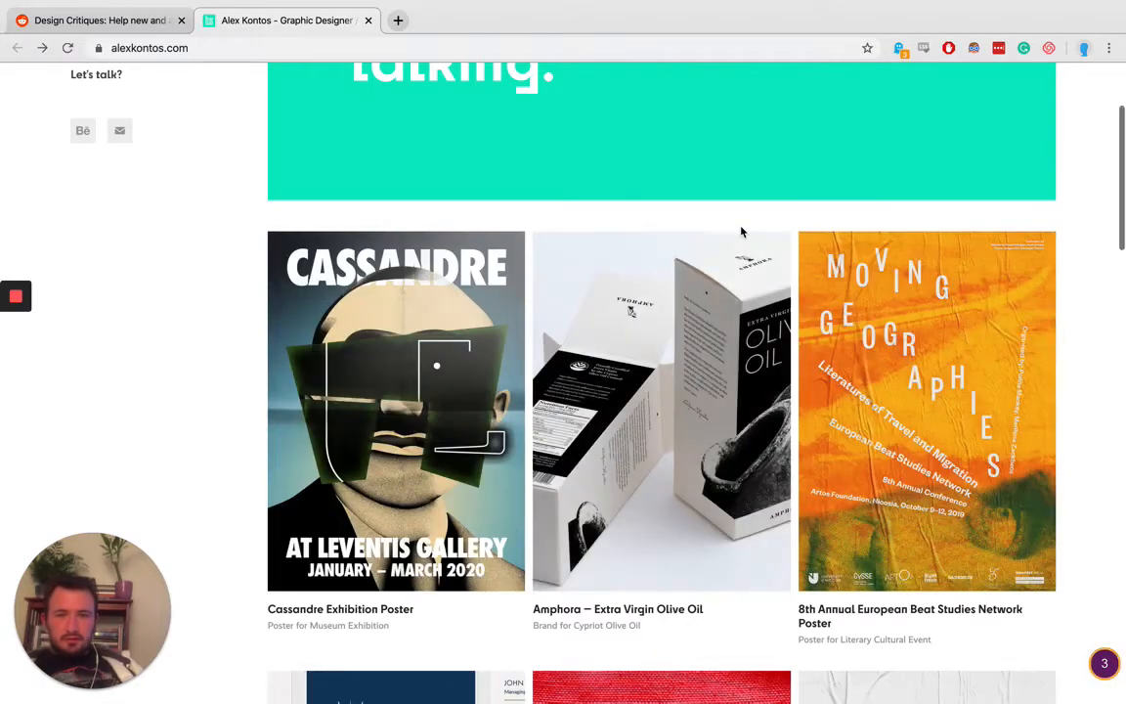
Browse the alexkontos.com homepage project grid all the way down to the footer.
{"action": "scroll", "scroll_direction": "down", "scroll_amount": 3}
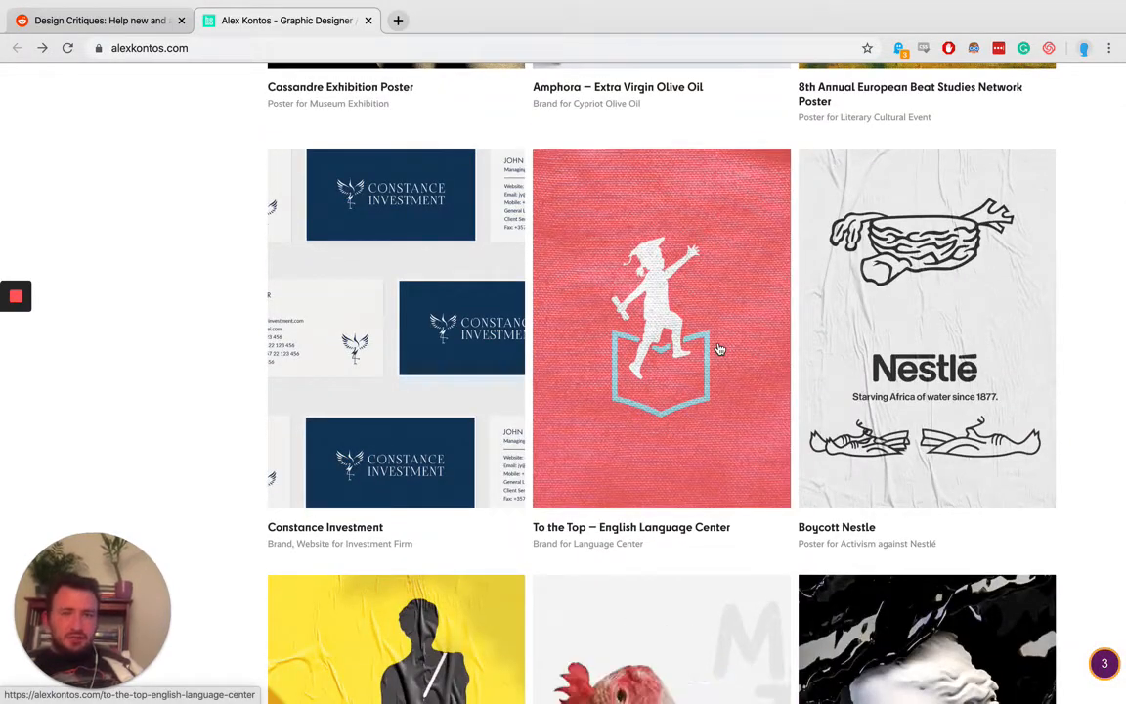
{"action": "scroll", "scroll_direction": "down", "scroll_amount": 3}
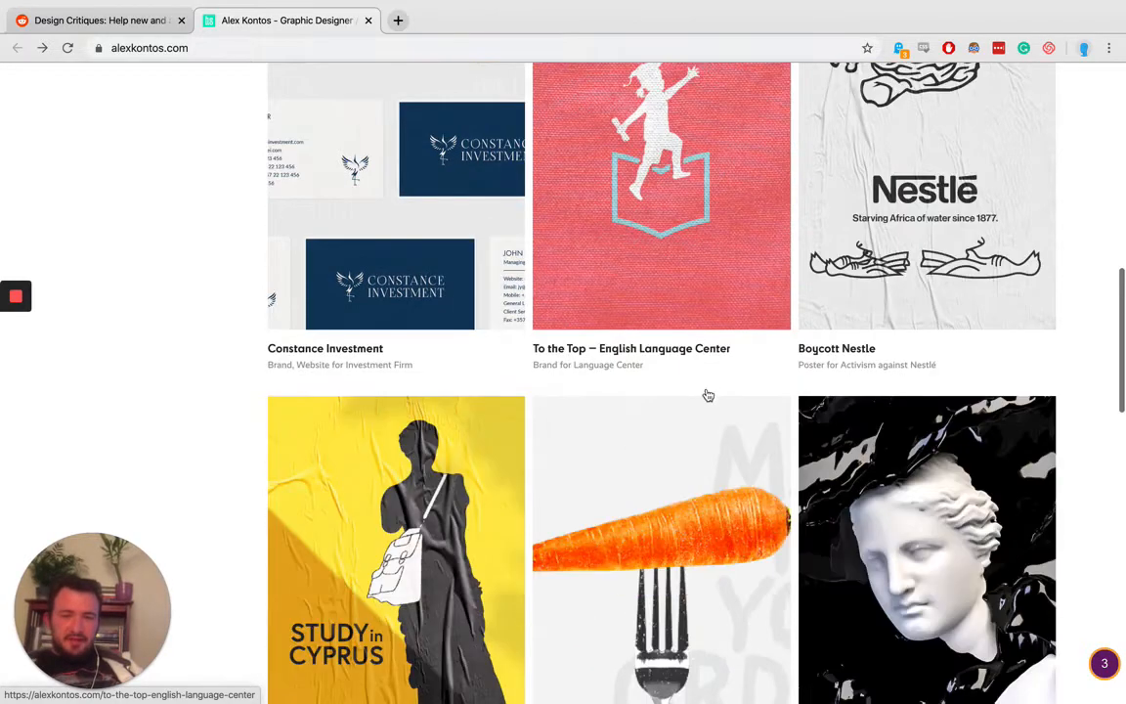
{"action": "scroll", "scroll_direction": "down", "scroll_amount": 3}
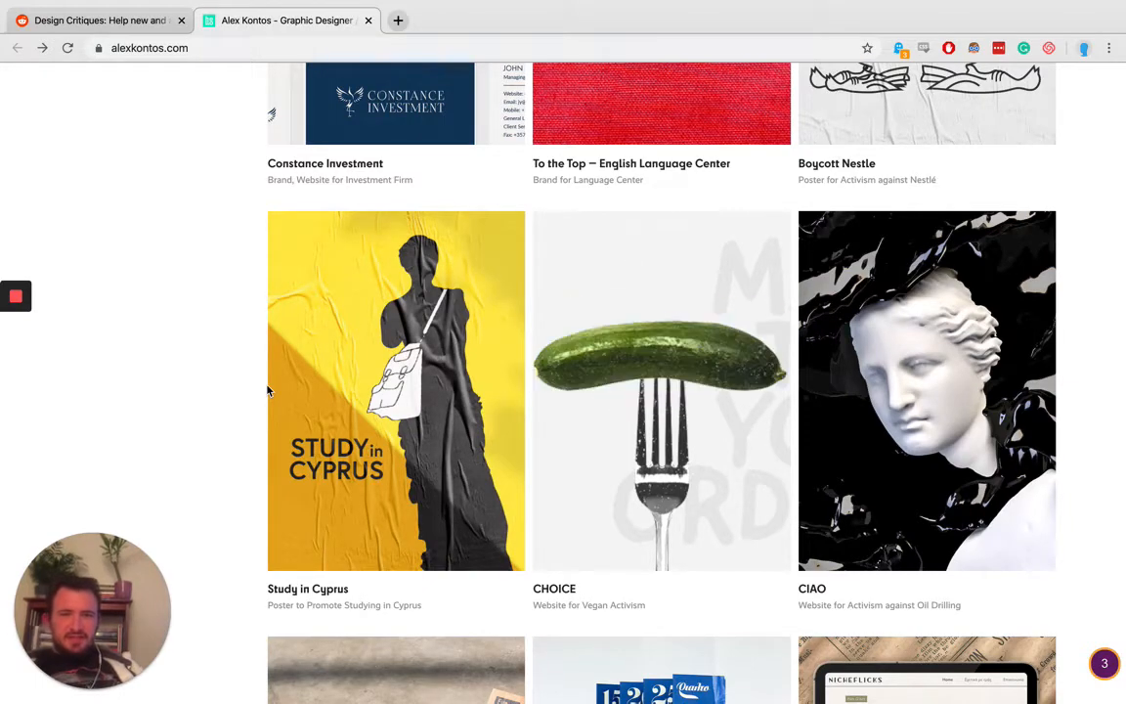
{"action": "scroll", "scroll_direction": "up", "scroll_amount": 3}
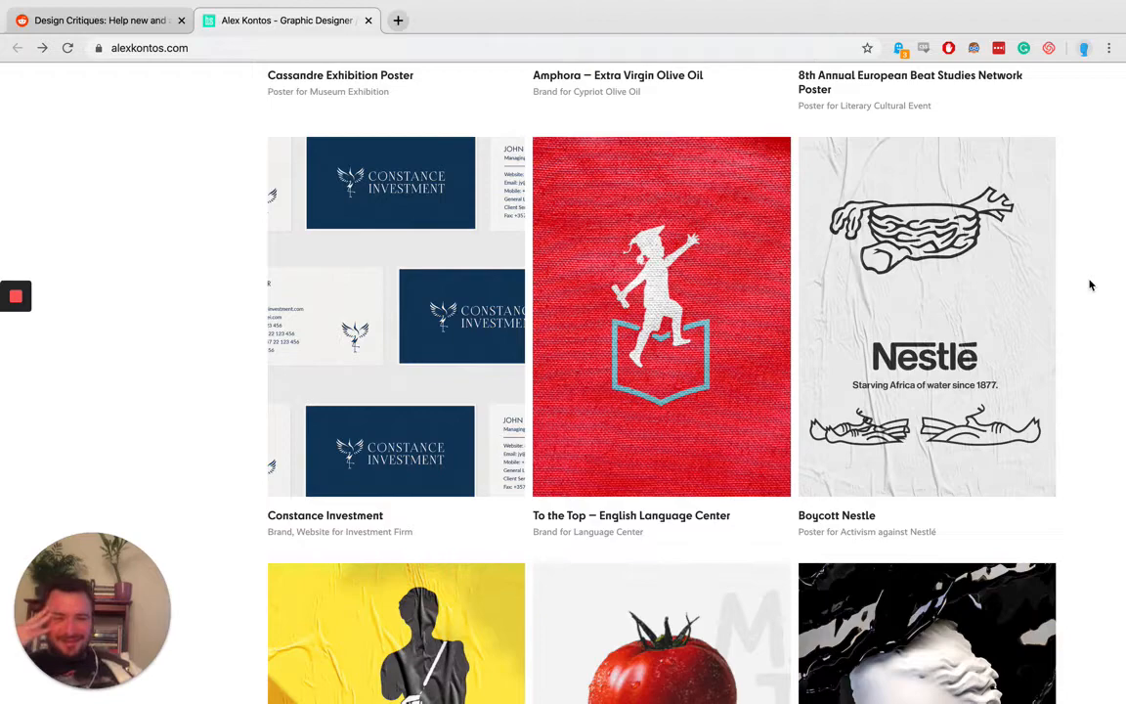
{"action": "scroll", "scroll_direction": "down", "scroll_amount": 3}
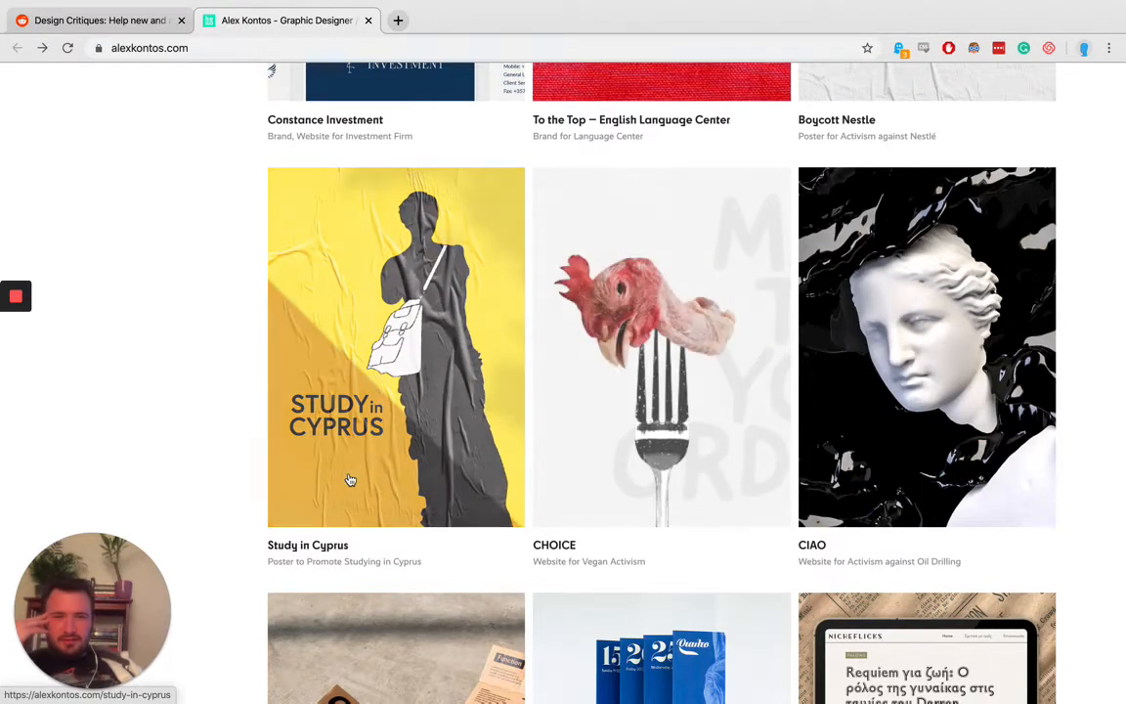
{"action": "scroll", "scroll_direction": "down", "scroll_amount": 3}
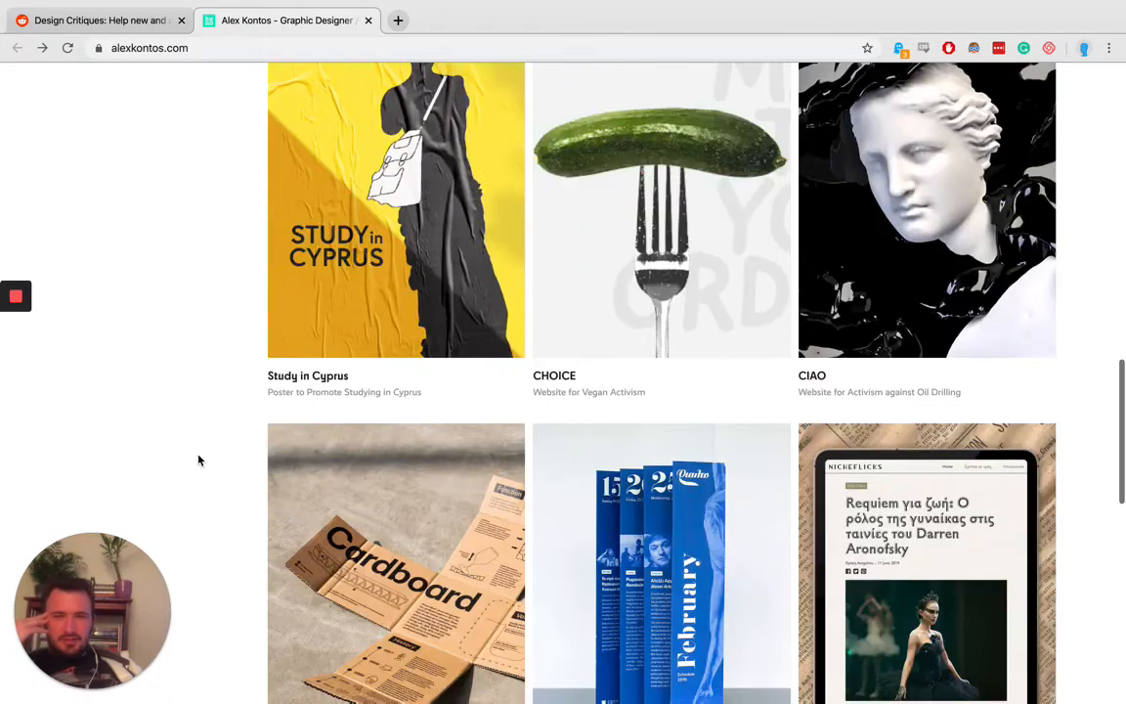
{"action": "scroll", "scroll_direction": "up", "scroll_amount": 3}
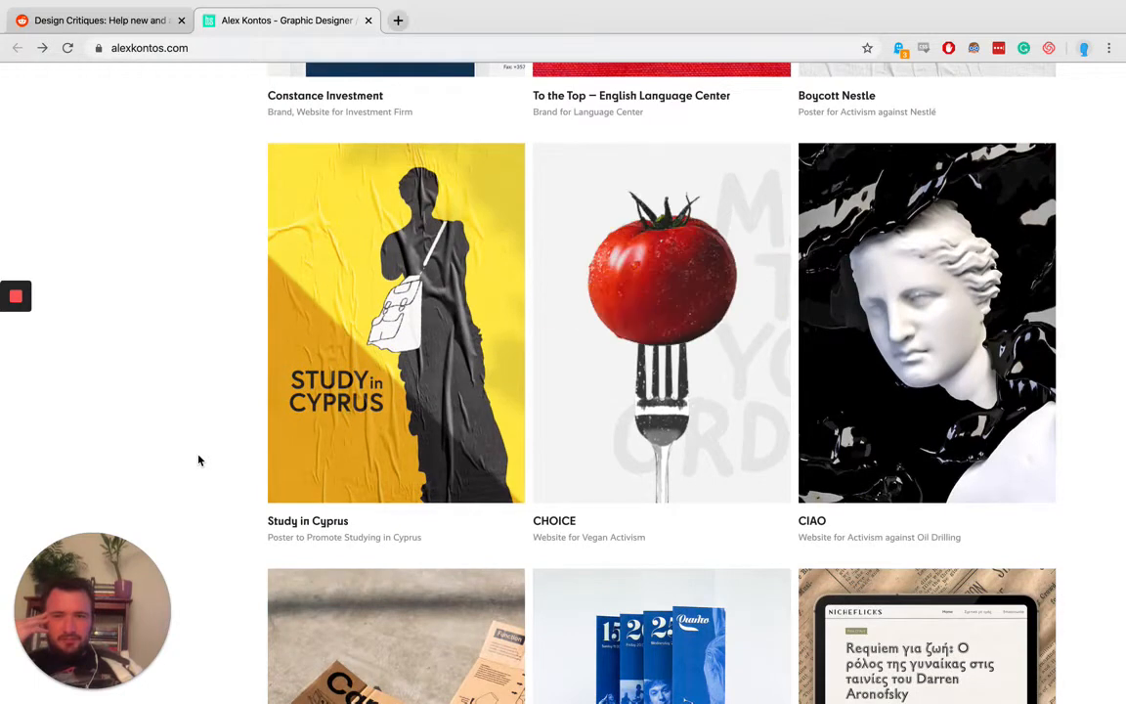
{"action": "scroll", "scroll_direction": "down", "scroll_amount": 3}
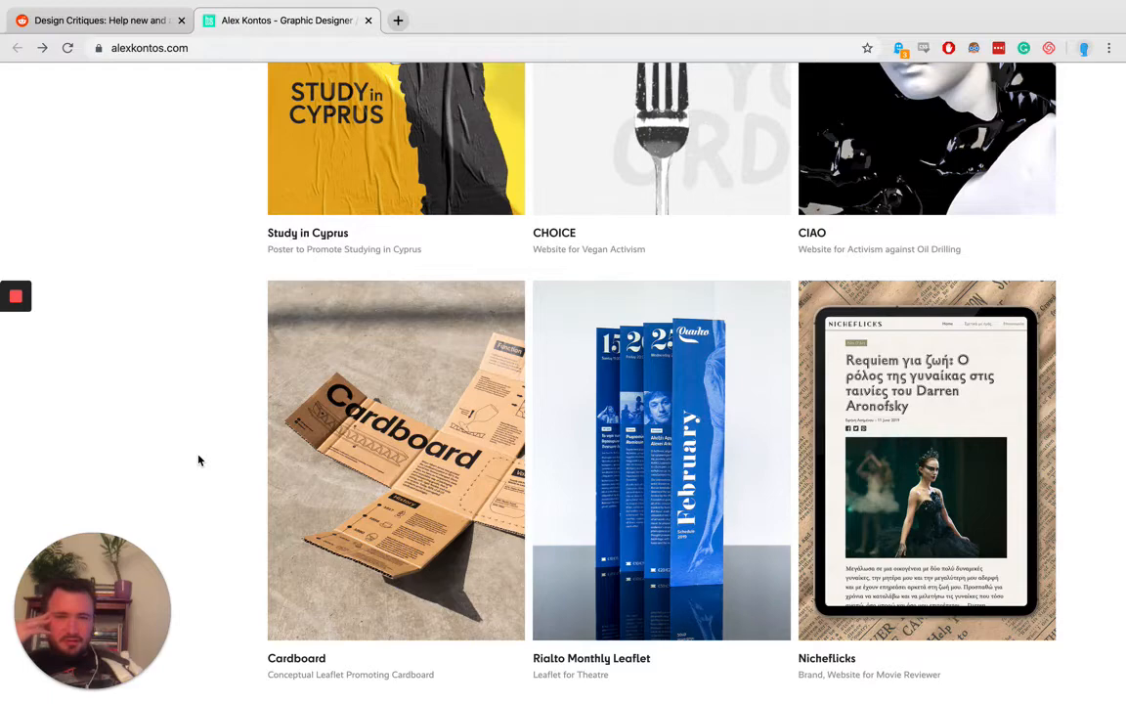
{"action": "scroll", "scroll_direction": "down", "scroll_amount": 3}
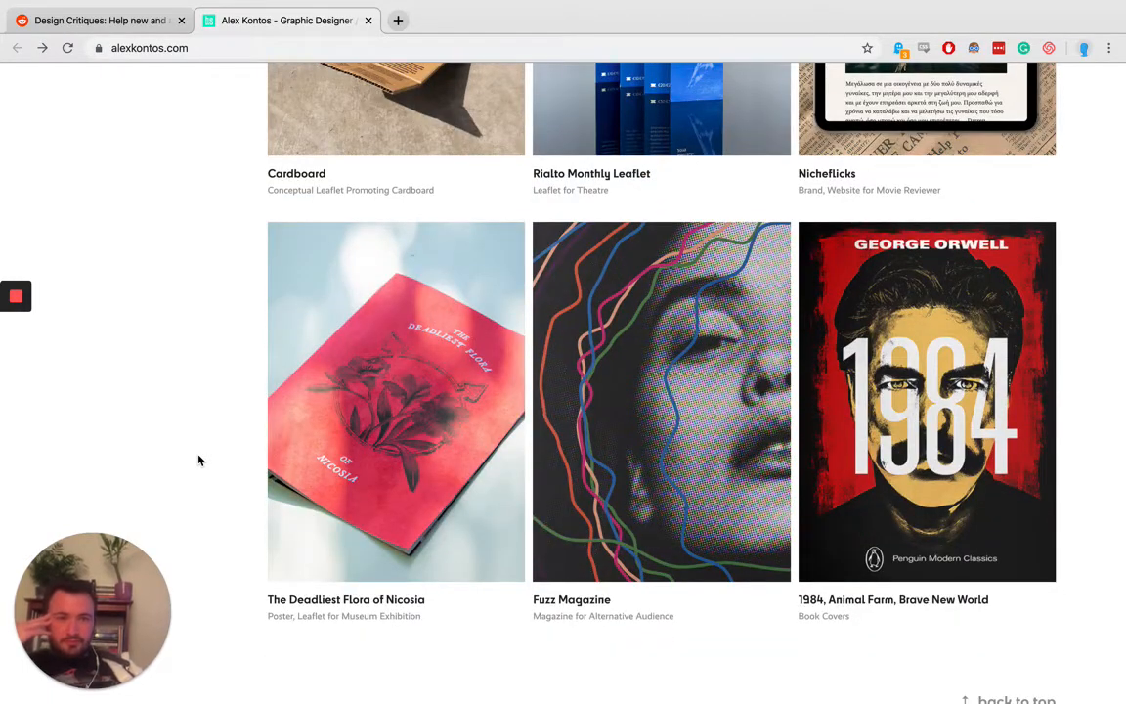
{"action": "scroll", "scroll_direction": "down", "scroll_amount": 3}
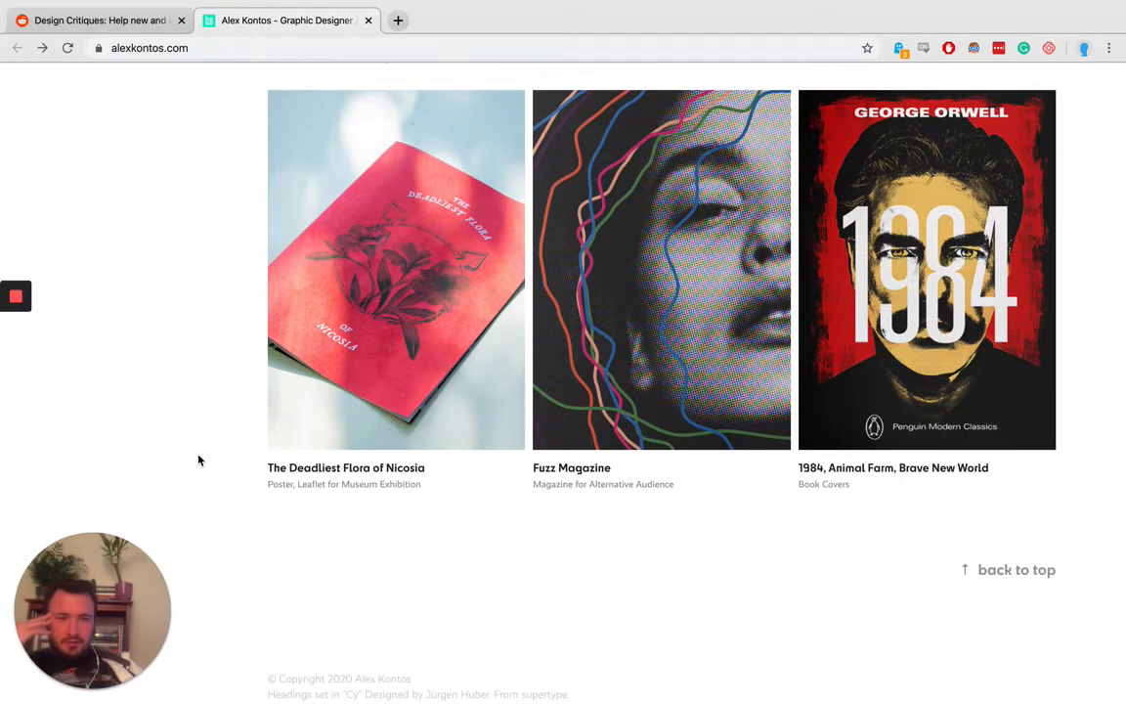
{"action": "scroll", "scroll_direction": "down", "scroll_amount": 3}
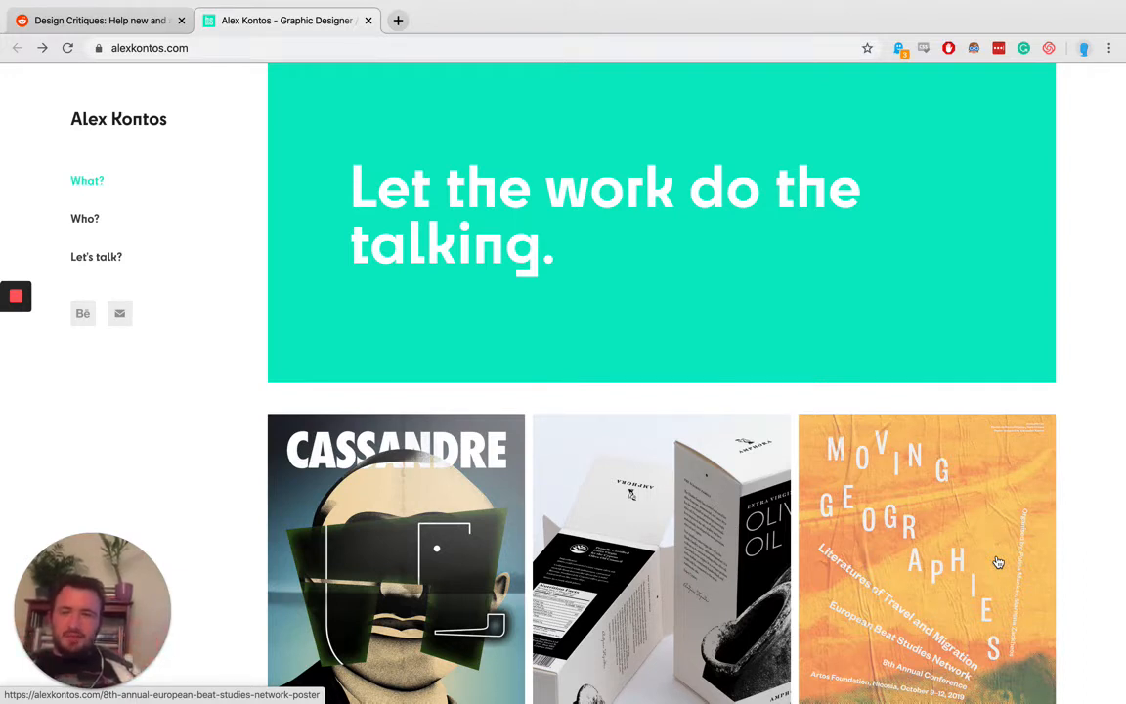
{"action": "scroll", "scroll_direction": "down", "scroll_amount": 3}
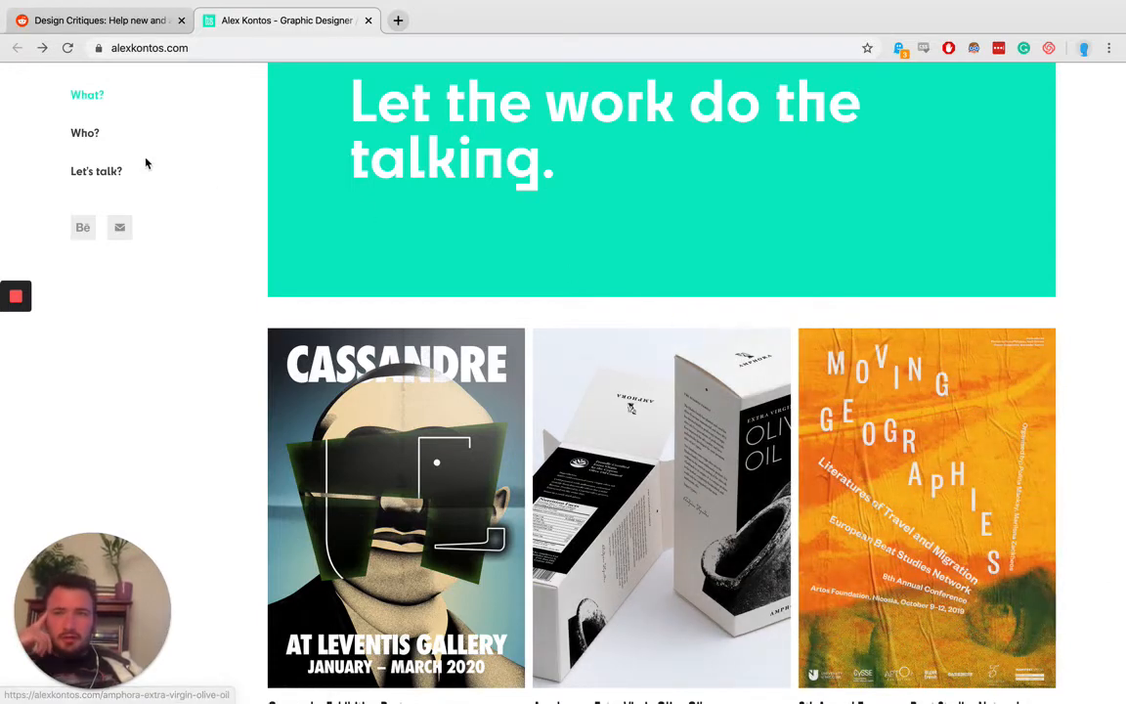
Open the Who? about page with the designer's short bio and CV link.
{"action": "left_click", "coordinate": [84, 133]}
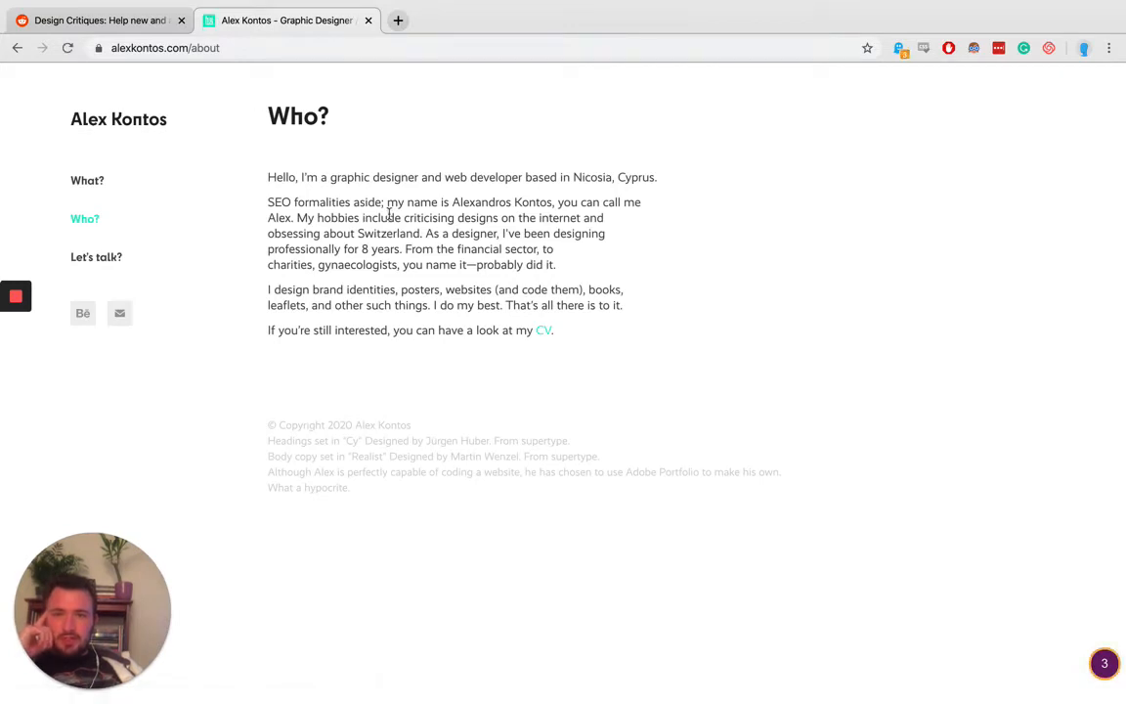
{"action": "mouse_move", "coordinate": [700, 295]}
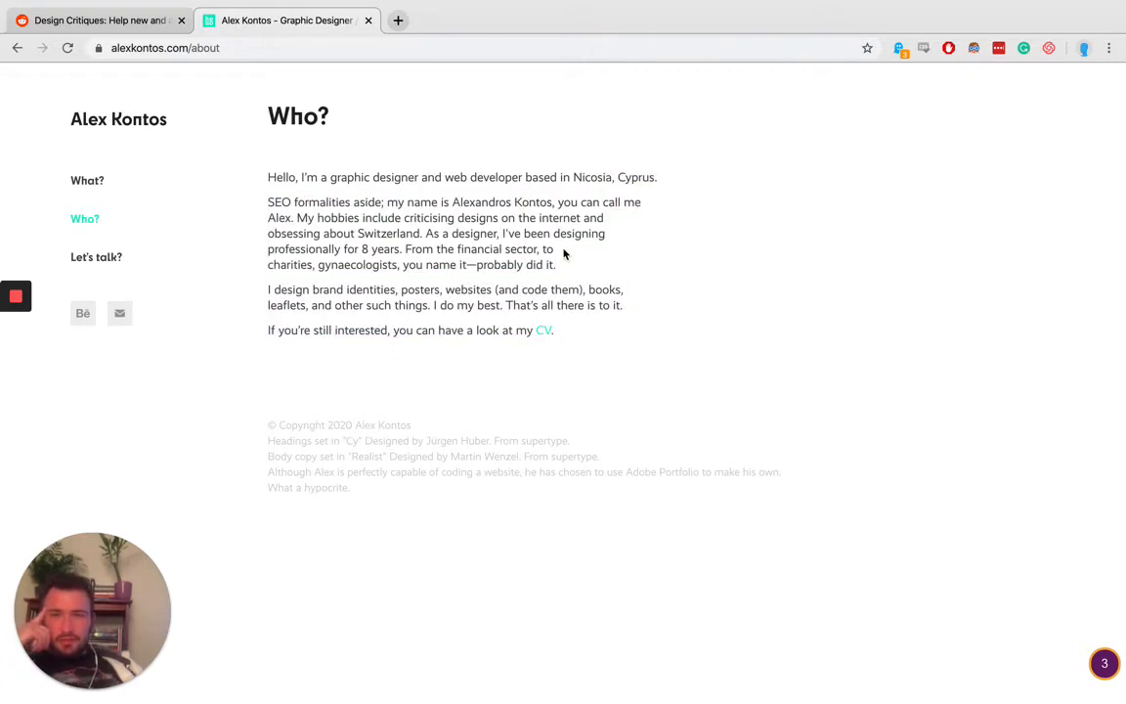
{"action": "left_click_drag", "start_coordinate": [268, 202], "coordinate": [381, 202]}
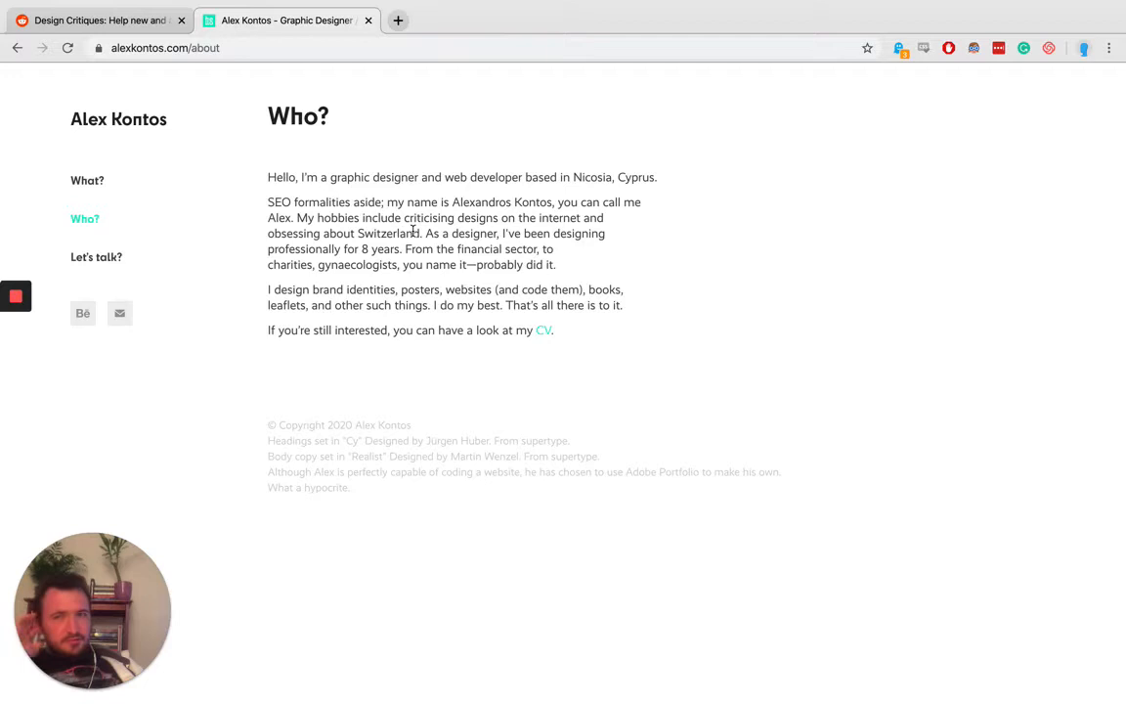
{"action": "mouse_move", "coordinate": [710, 239]}
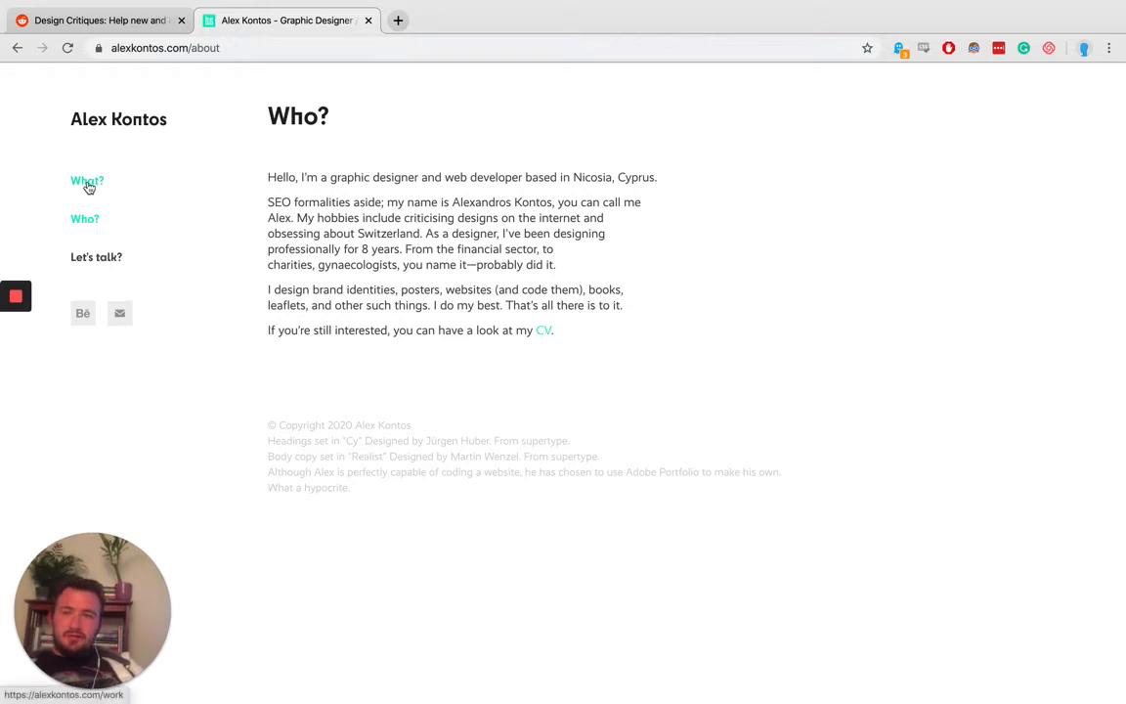
Return to the What? work page and scroll to the row with Boycott Nestle.
{"action": "left_click", "coordinate": [86, 181]}
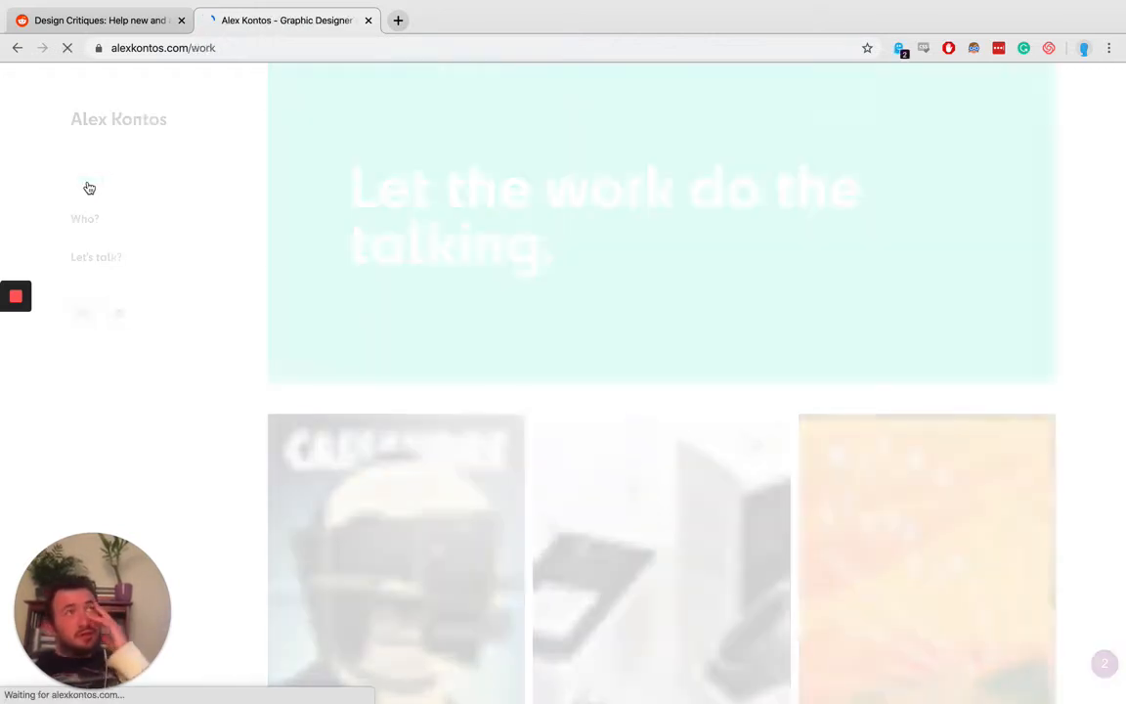
{"action": "mouse_move", "coordinate": [88, 184]}
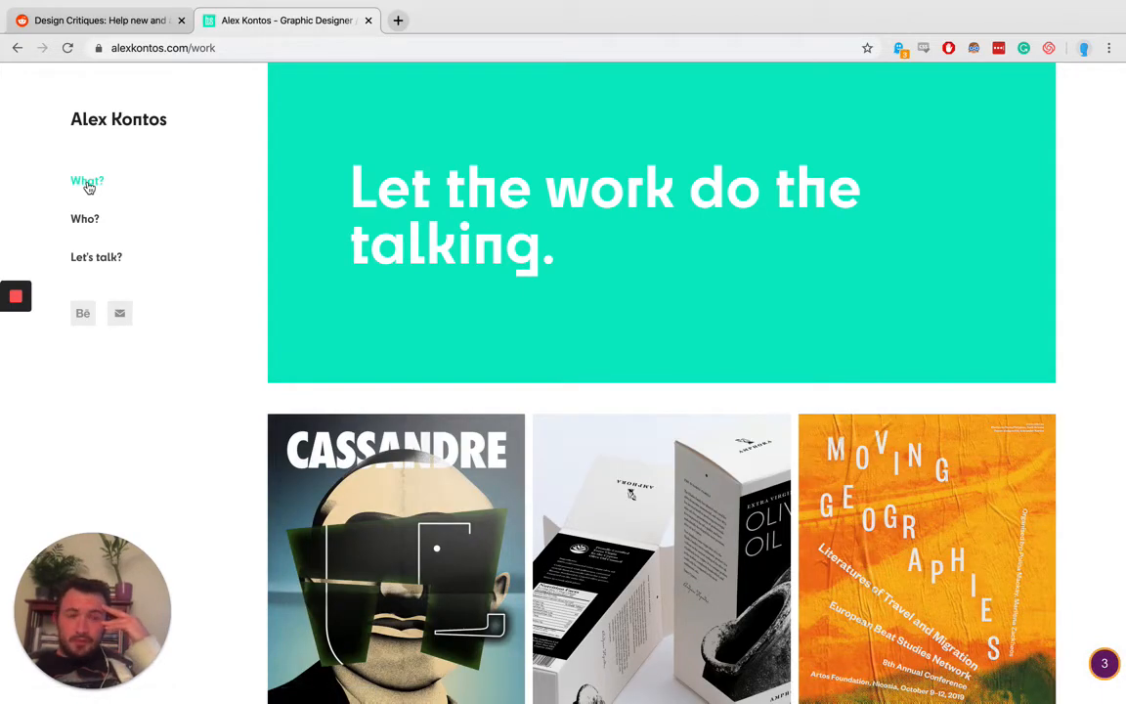
{"action": "scroll", "scroll_direction": "down", "scroll_amount": 3}
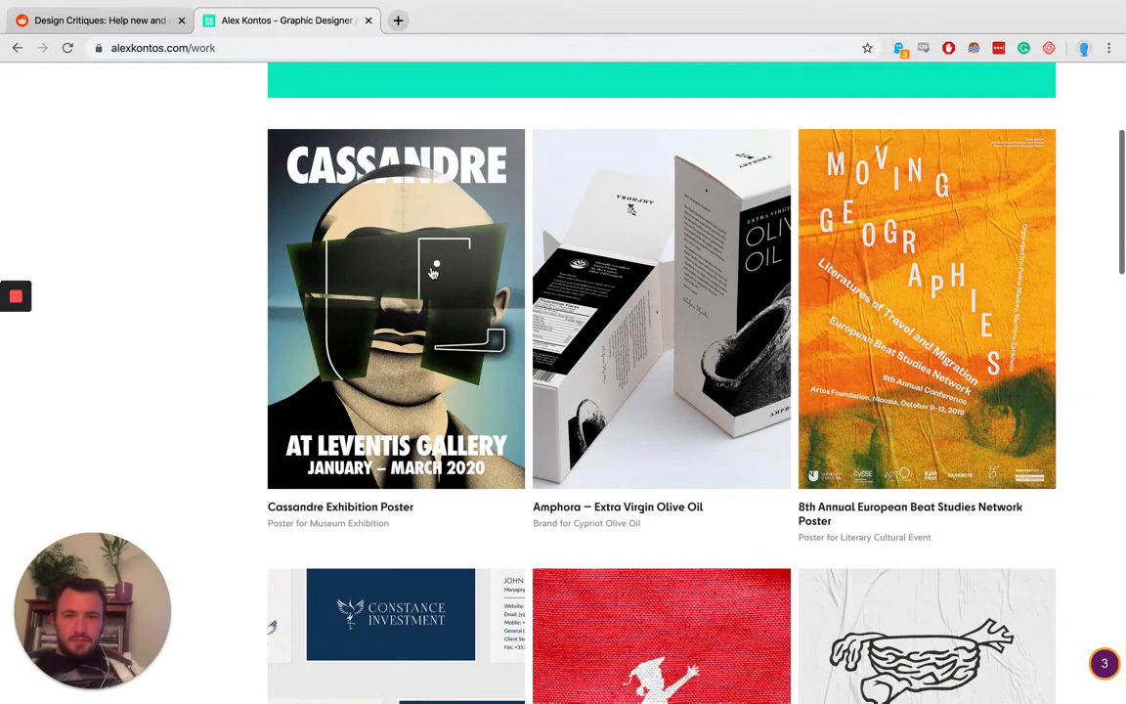
{"action": "scroll", "scroll_direction": "down", "scroll_amount": 3}
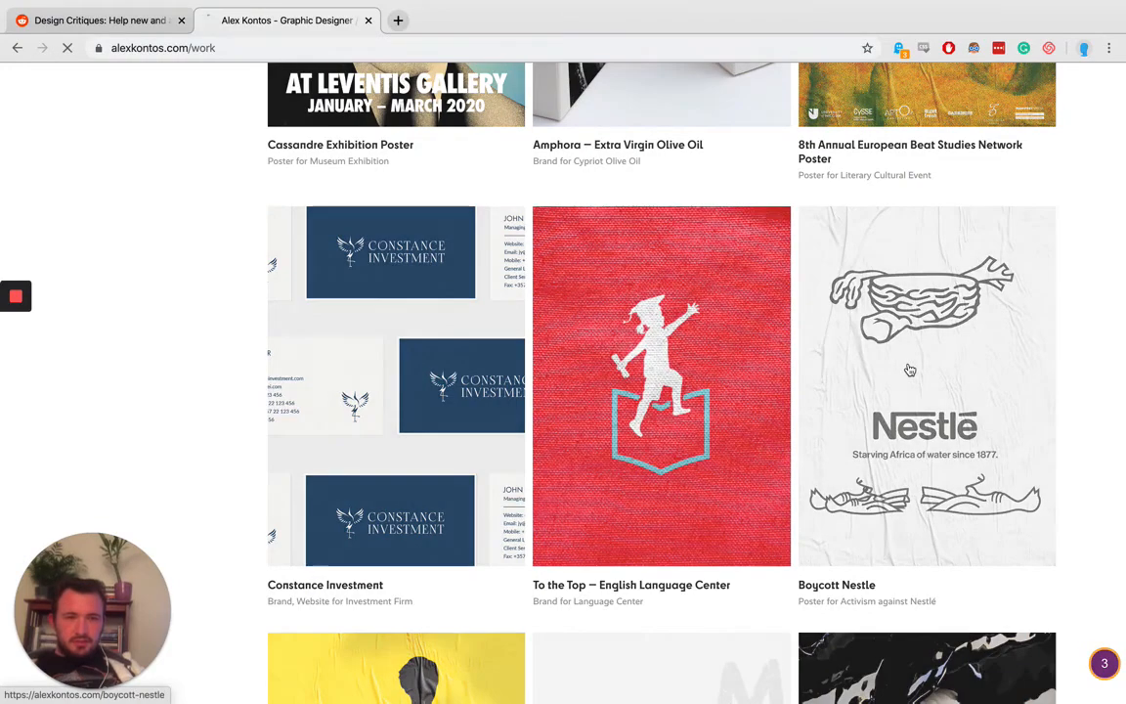
Open the Boycott Nestle project and scroll down to its street-poster photo and footer.
{"action": "left_click", "coordinate": [909, 370]}
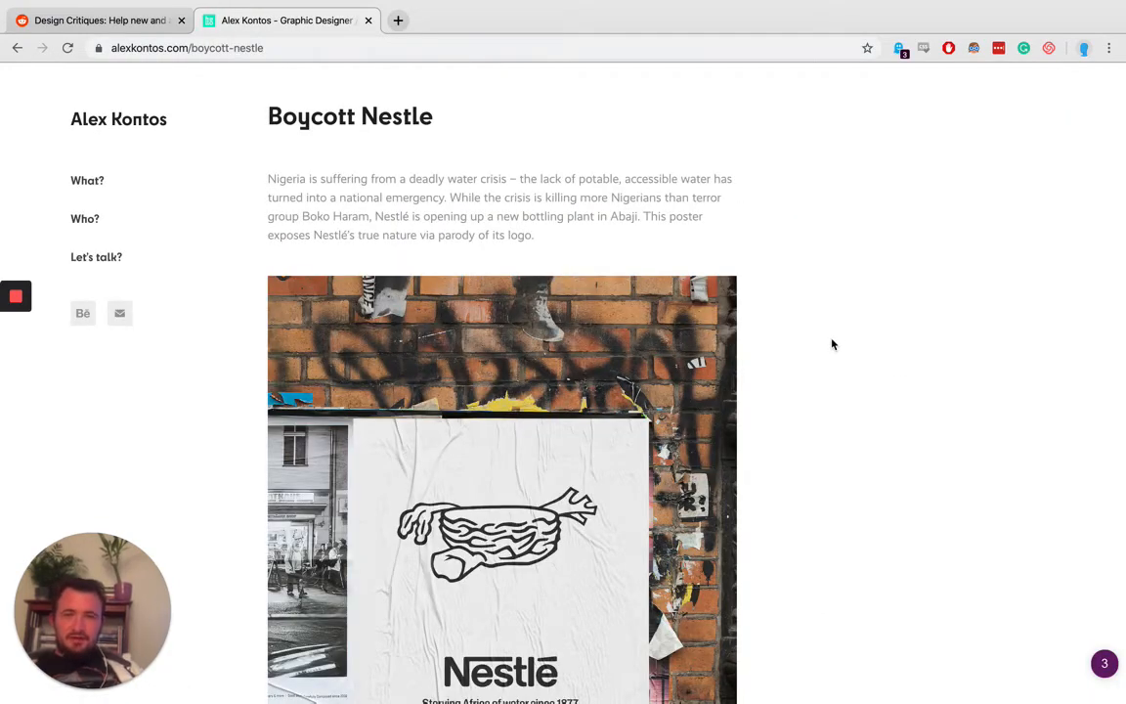
{"action": "scroll", "scroll_direction": "down", "scroll_amount": 3}
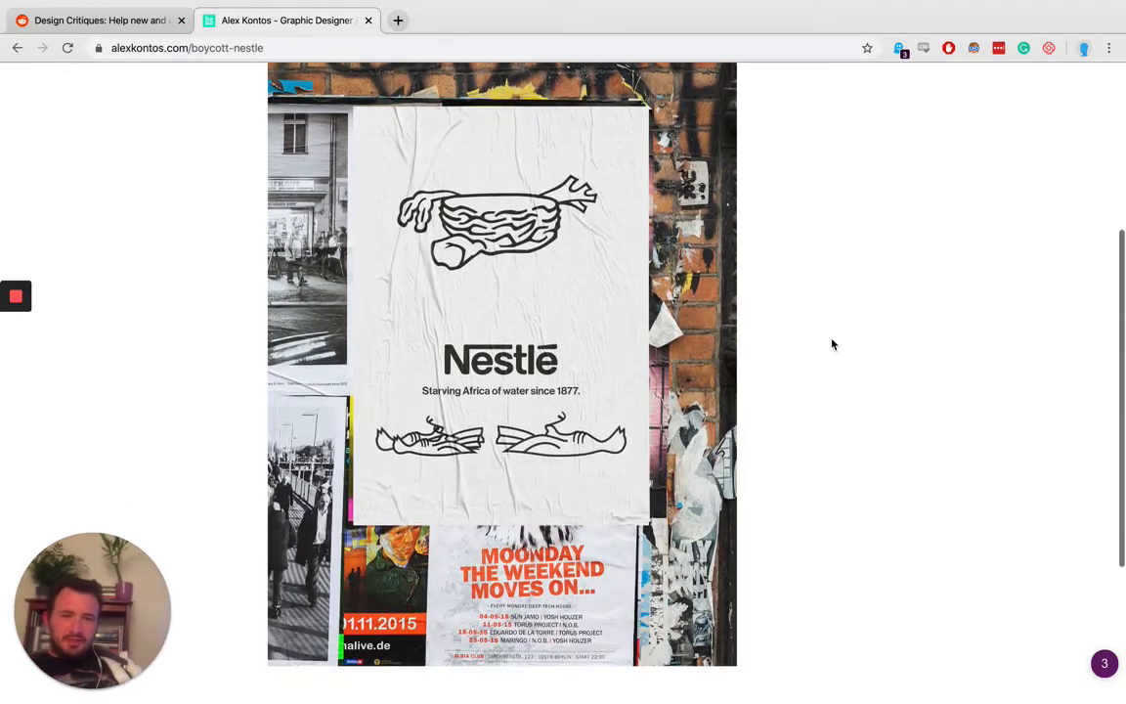
{"action": "scroll", "scroll_direction": "down", "scroll_amount": 3}
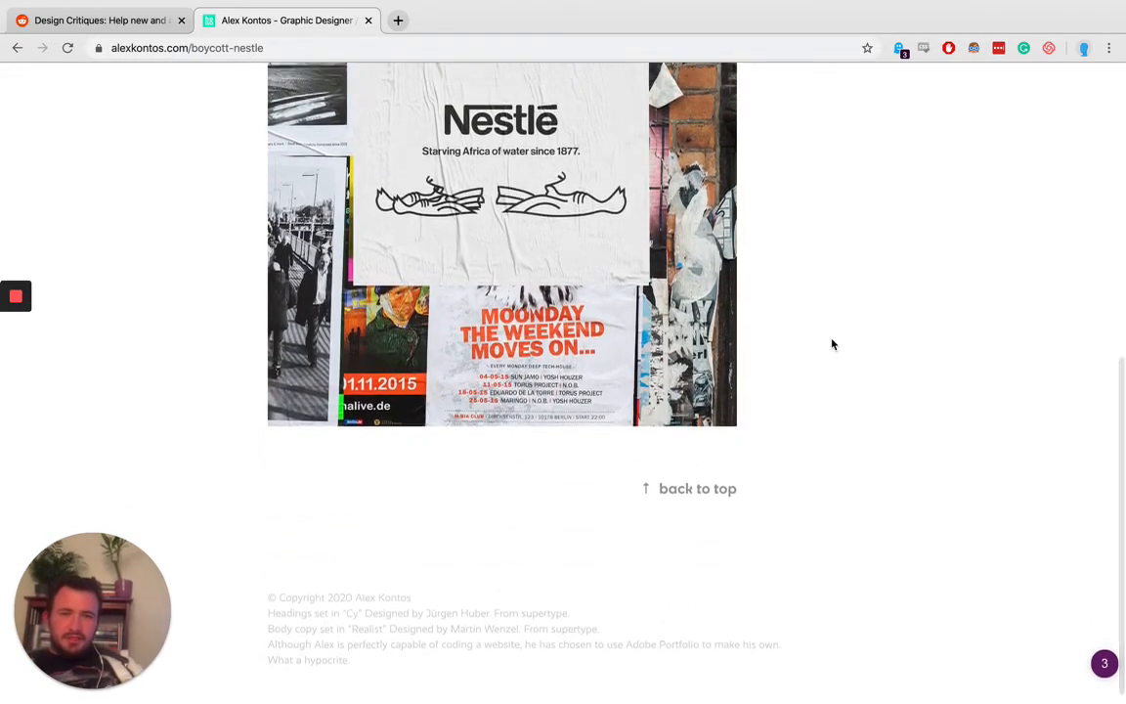
{"action": "scroll", "scroll_direction": "up", "scroll_amount": 3}
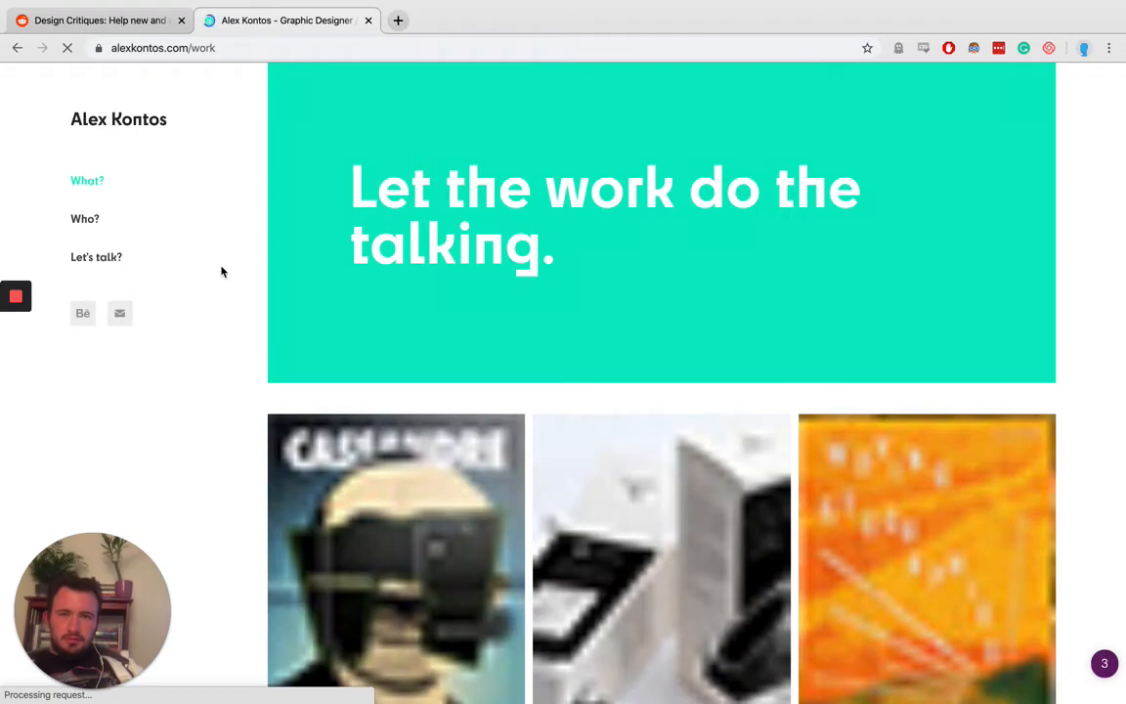
Scroll the work page's full project grid down to the 1984 book covers.
{"action": "scroll", "scroll_direction": "down", "scroll_amount": 3}
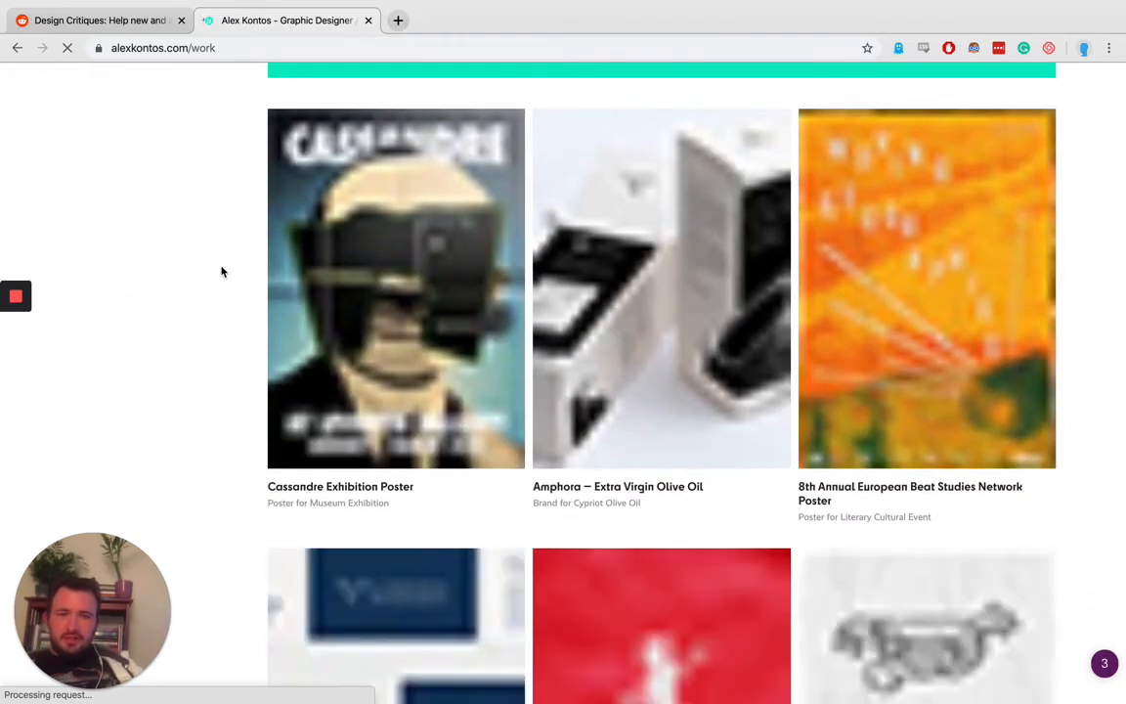
{"action": "scroll", "scroll_direction": "down", "scroll_amount": 3}
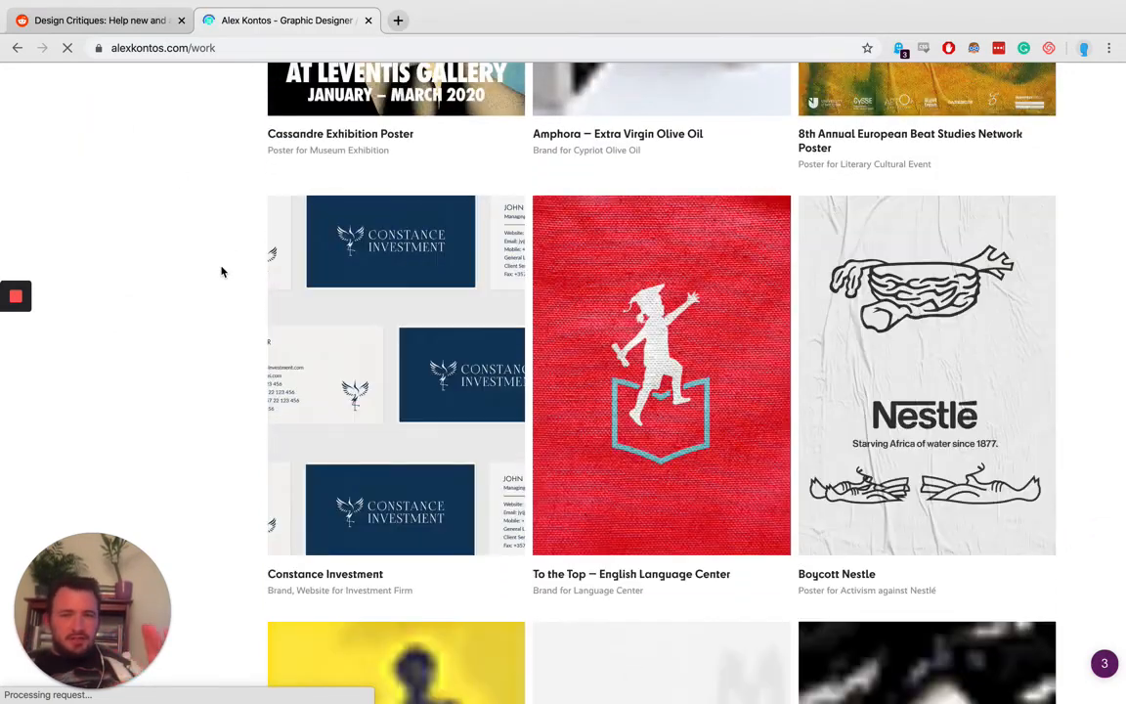
{"action": "scroll", "scroll_direction": "down", "scroll_amount": 3}
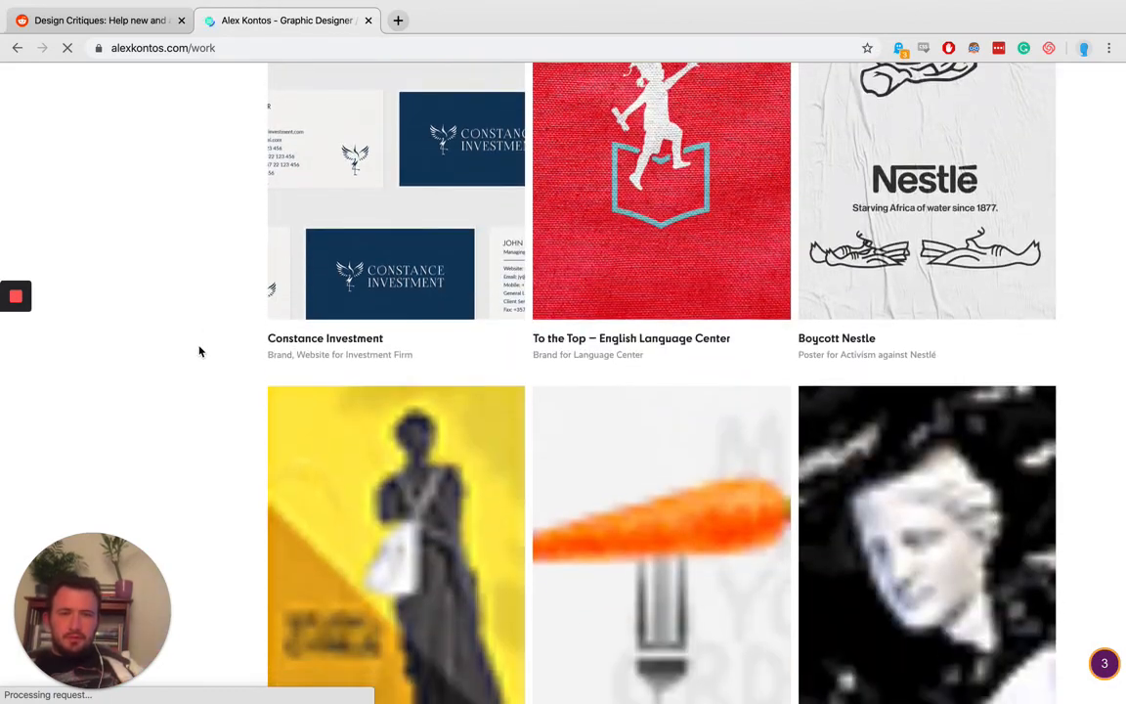
{"action": "scroll", "scroll_direction": "down", "scroll_amount": 3}
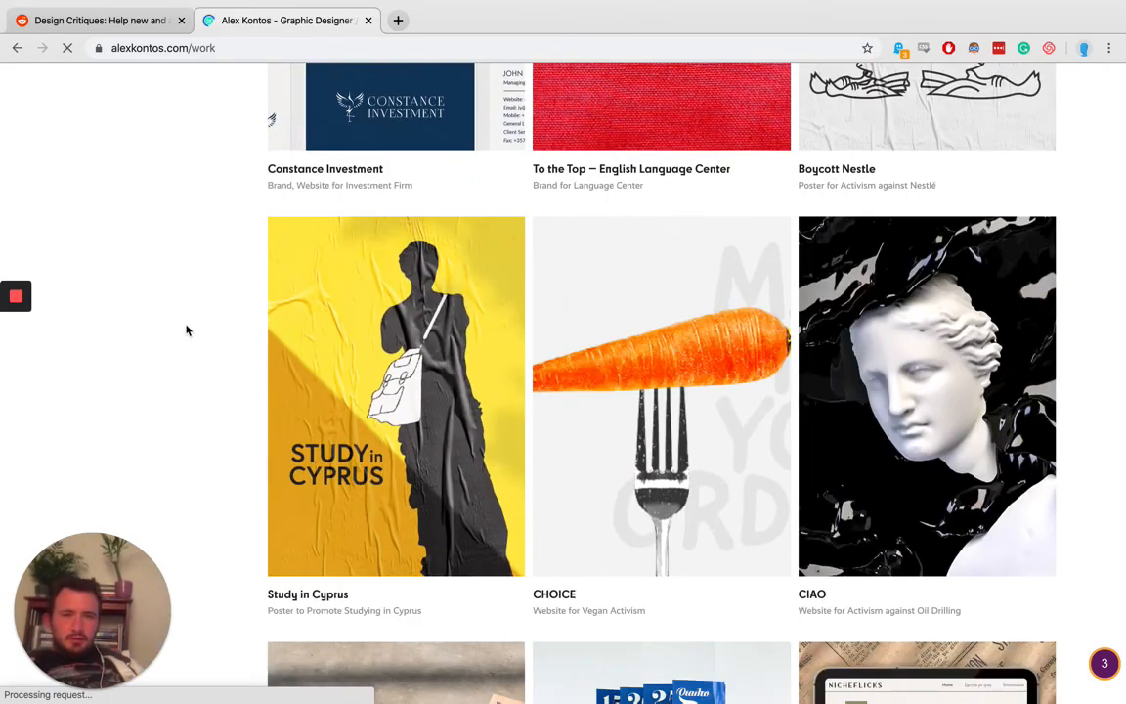
{"action": "scroll", "scroll_direction": "down", "scroll_amount": 3}
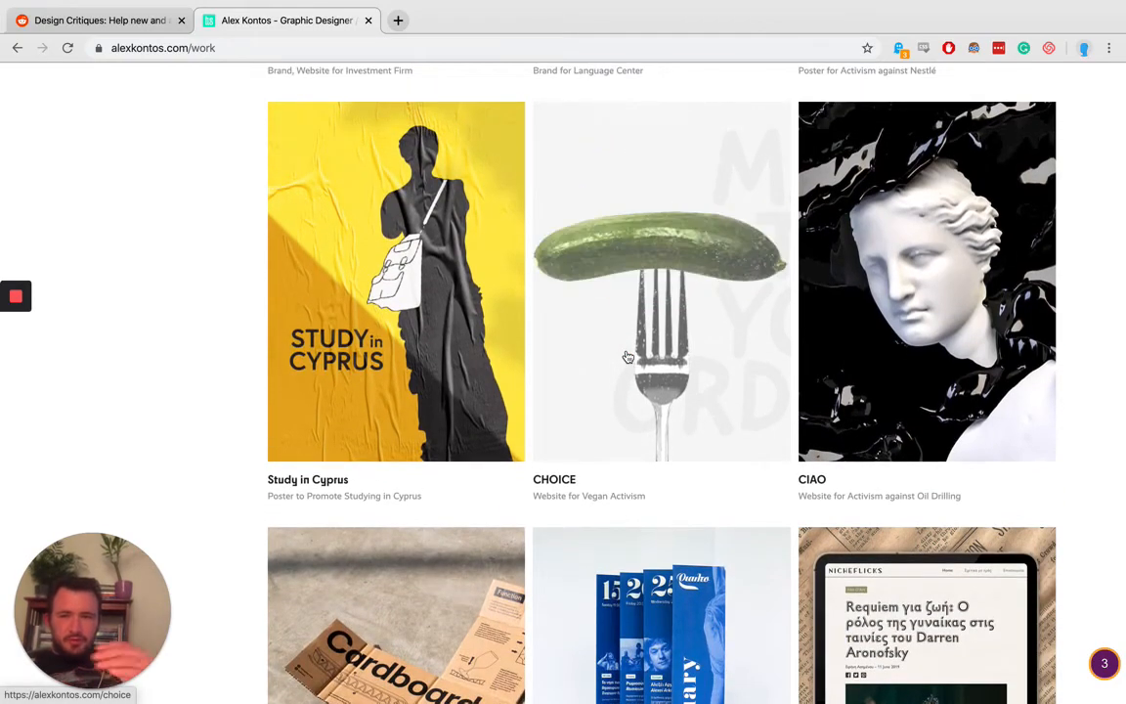
{"action": "scroll", "scroll_direction": "down", "scroll_amount": 3}
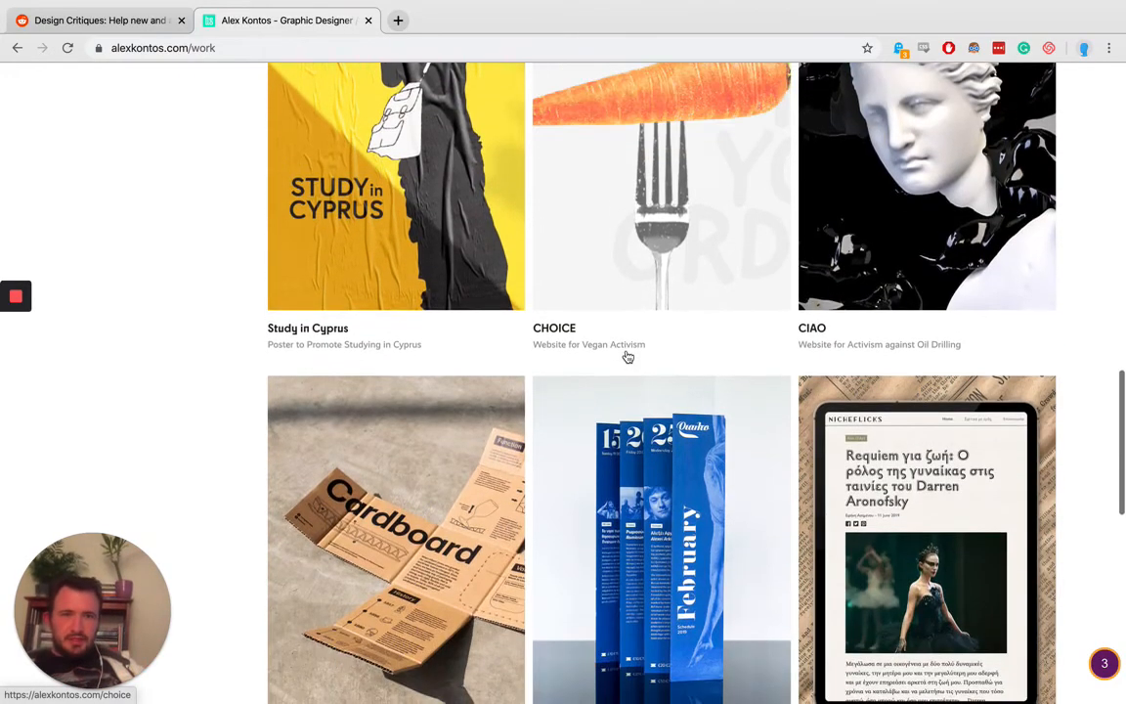
{"action": "scroll", "scroll_direction": "down", "scroll_amount": 3}
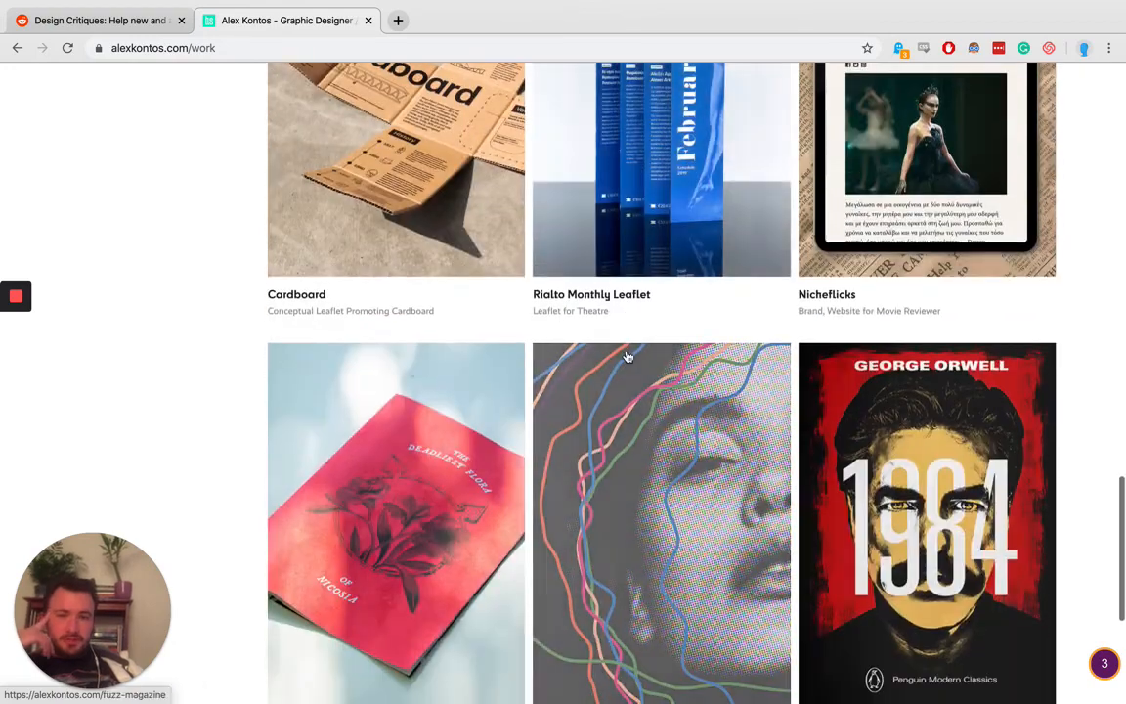
{"action": "scroll", "scroll_direction": "down", "scroll_amount": 3}
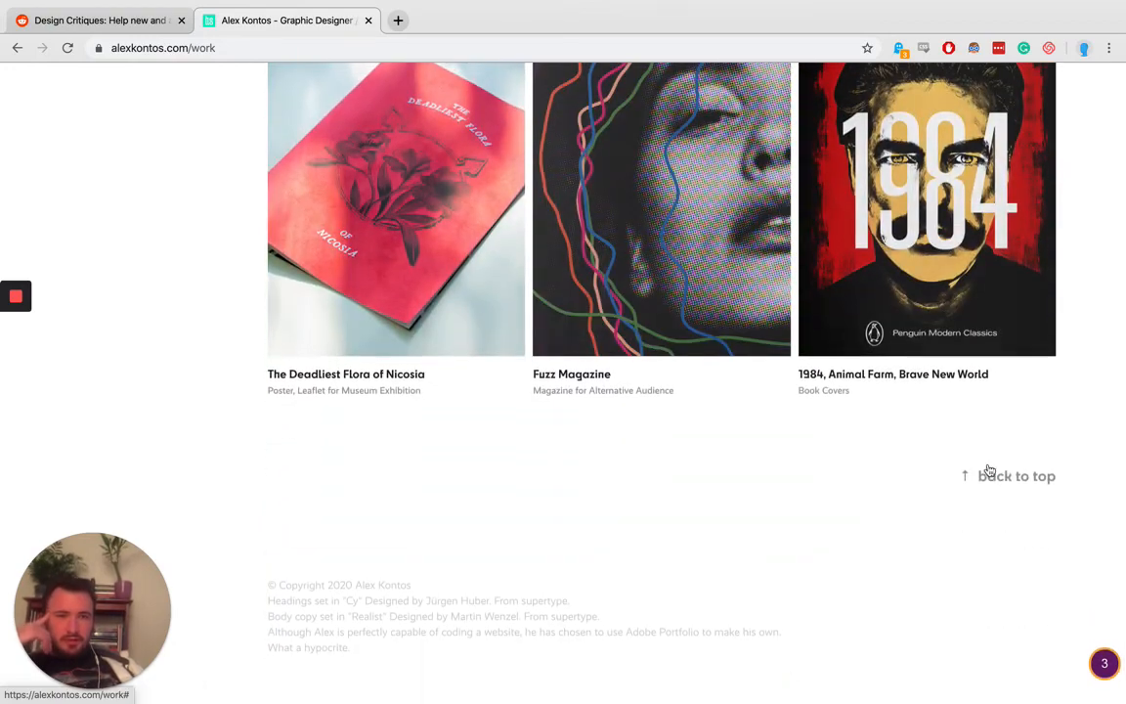
{"action": "scroll", "scroll_direction": "up", "scroll_amount": 3}
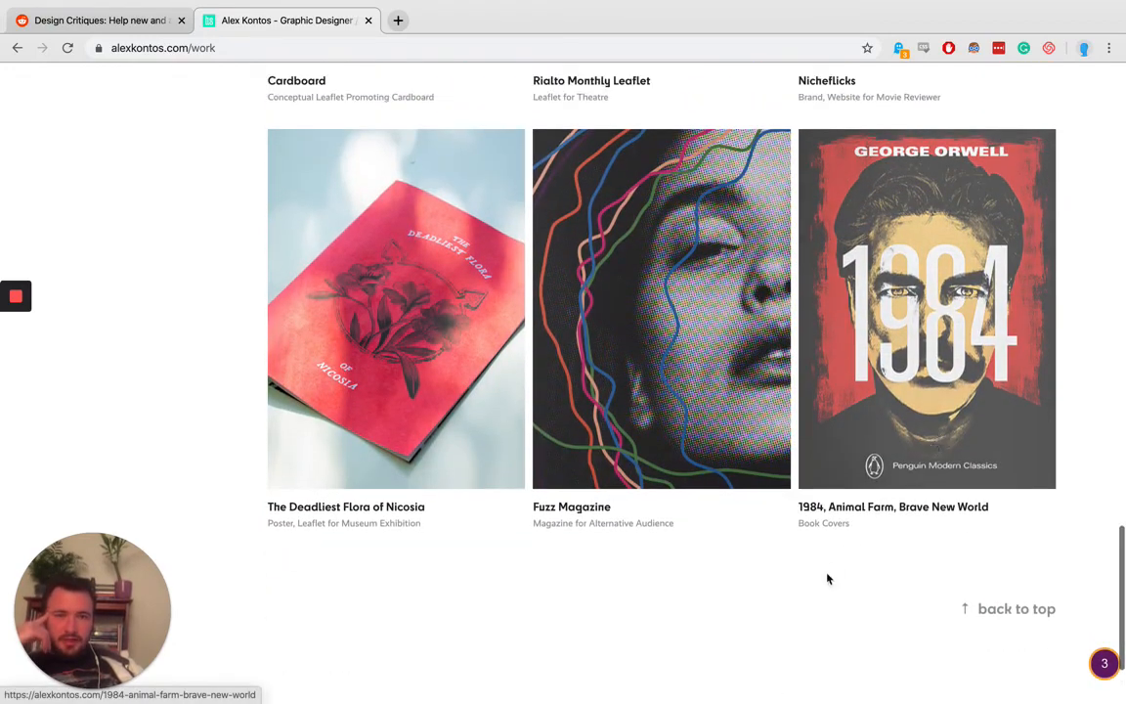
{"action": "mouse_move", "coordinate": [996, 609]}
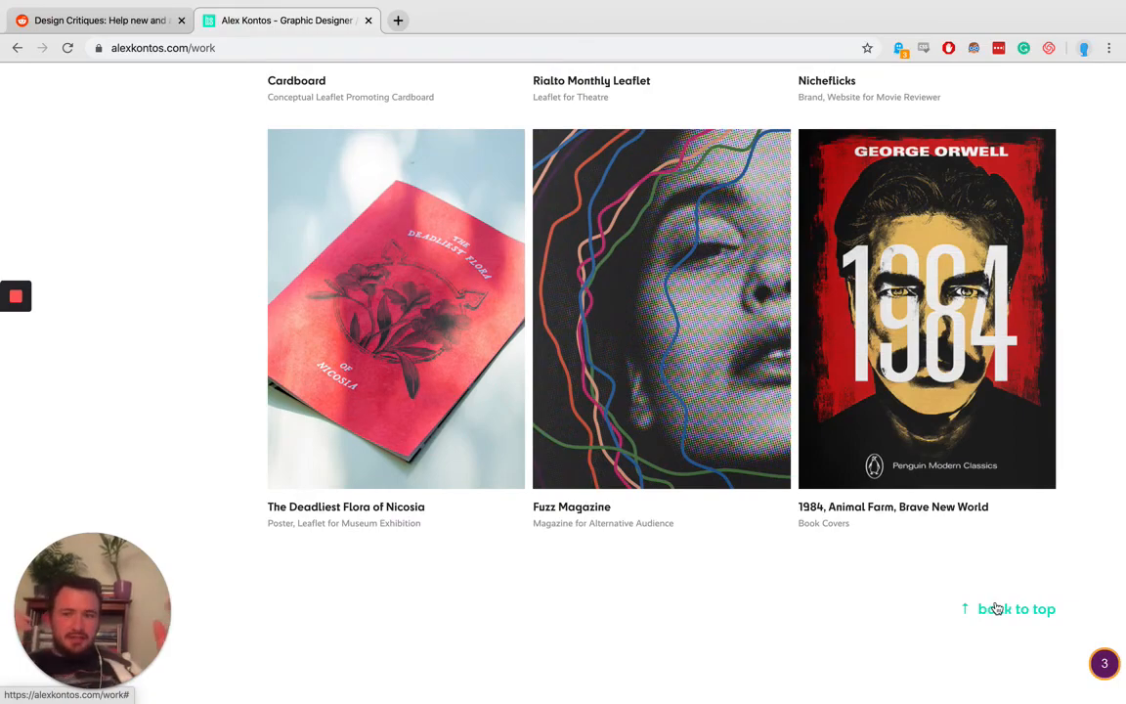
{"action": "mouse_move", "coordinate": [966, 557]}
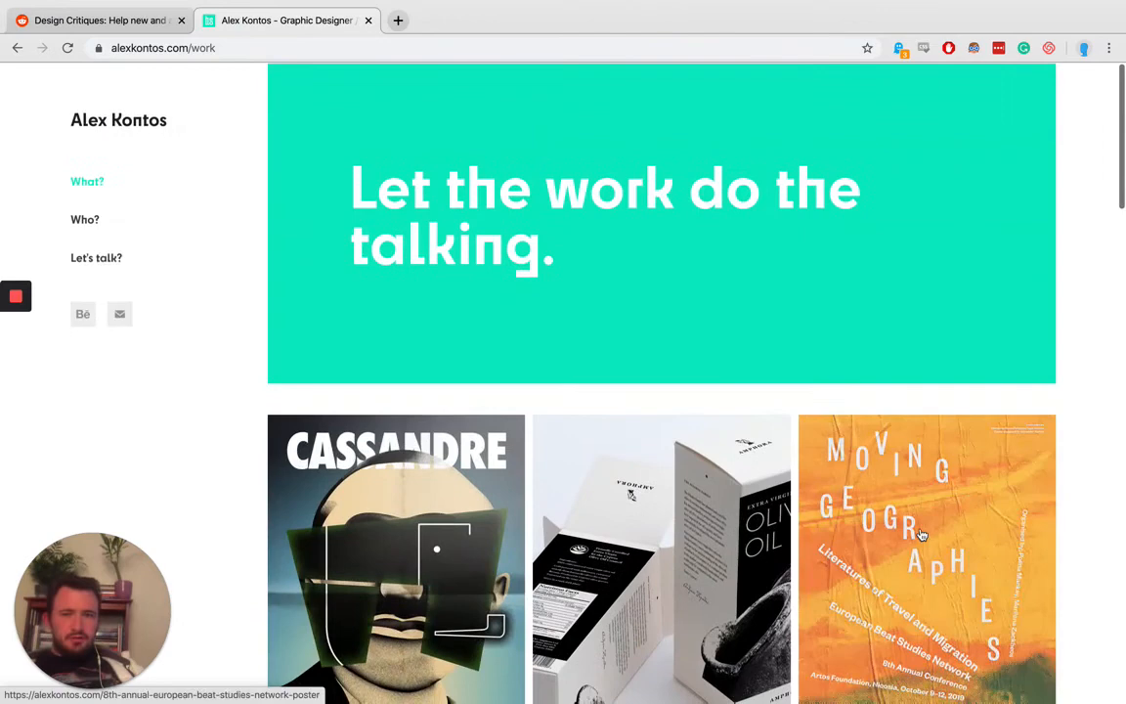
{"action": "mouse_move", "coordinate": [457, 217]}
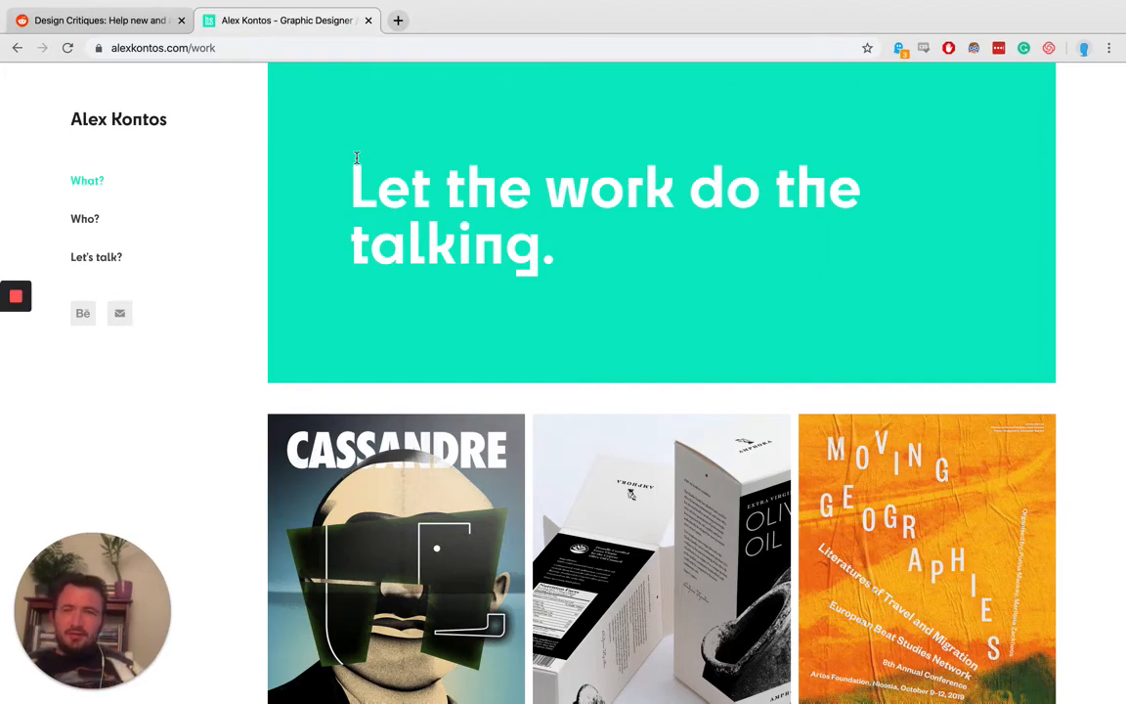
{"action": "scroll", "scroll_direction": "down", "scroll_amount": 3}
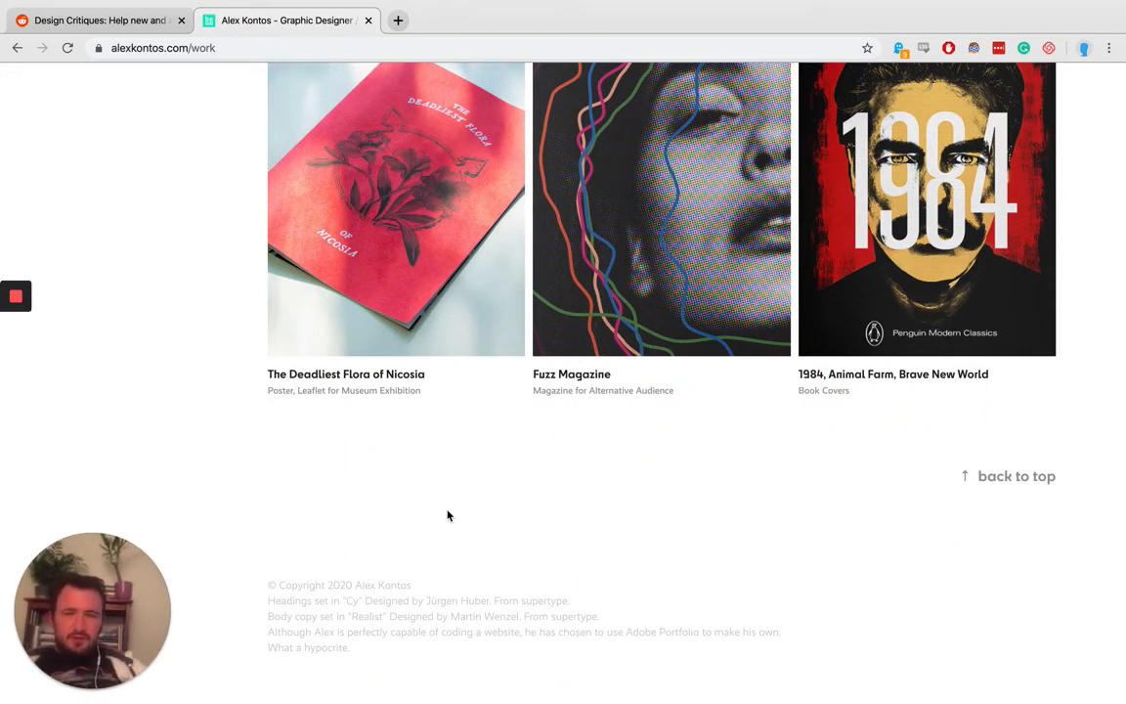
{"action": "scroll", "scroll_direction": "up", "scroll_amount": 3}
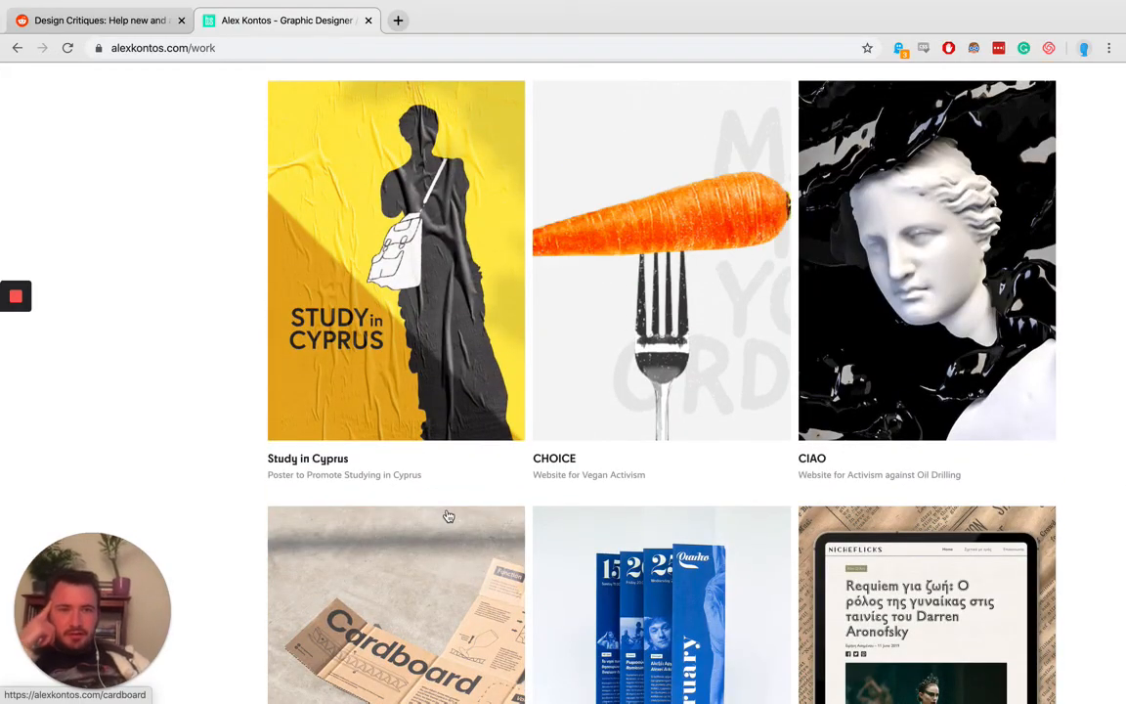
{"action": "scroll", "scroll_direction": "down", "scroll_amount": 3}
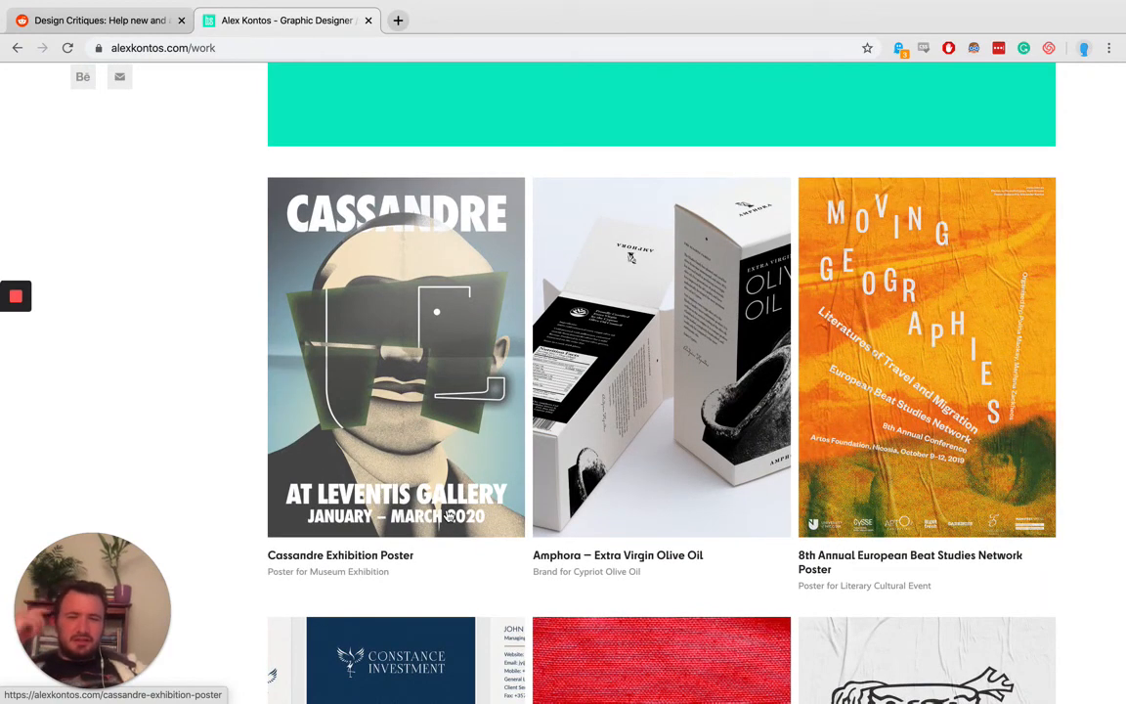
{"action": "scroll", "scroll_direction": "up", "scroll_amount": 3}
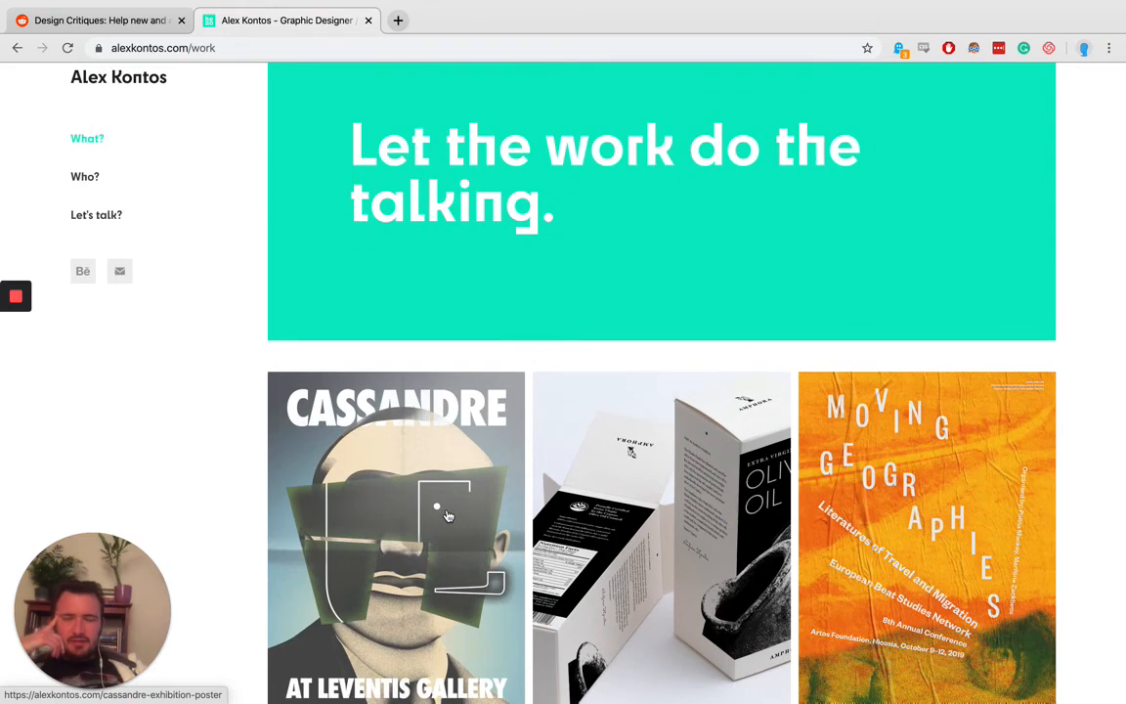
{"action": "mouse_move", "coordinate": [253, 415]}
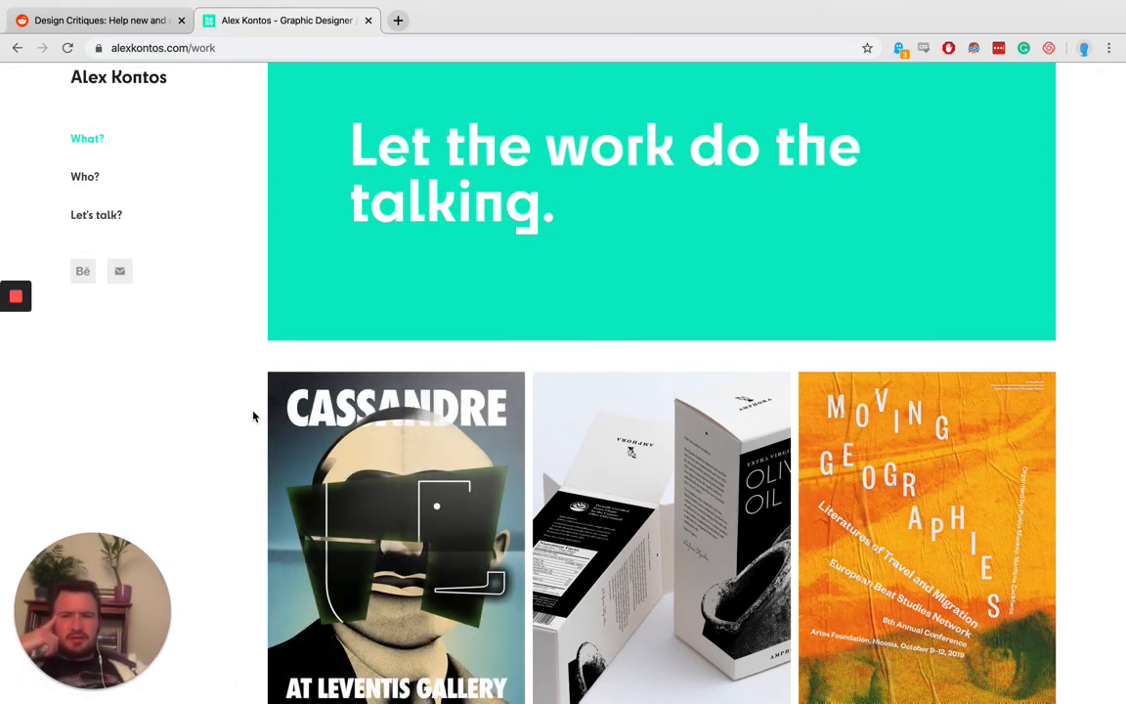
{"action": "scroll", "scroll_direction": "down", "scroll_amount": 3}
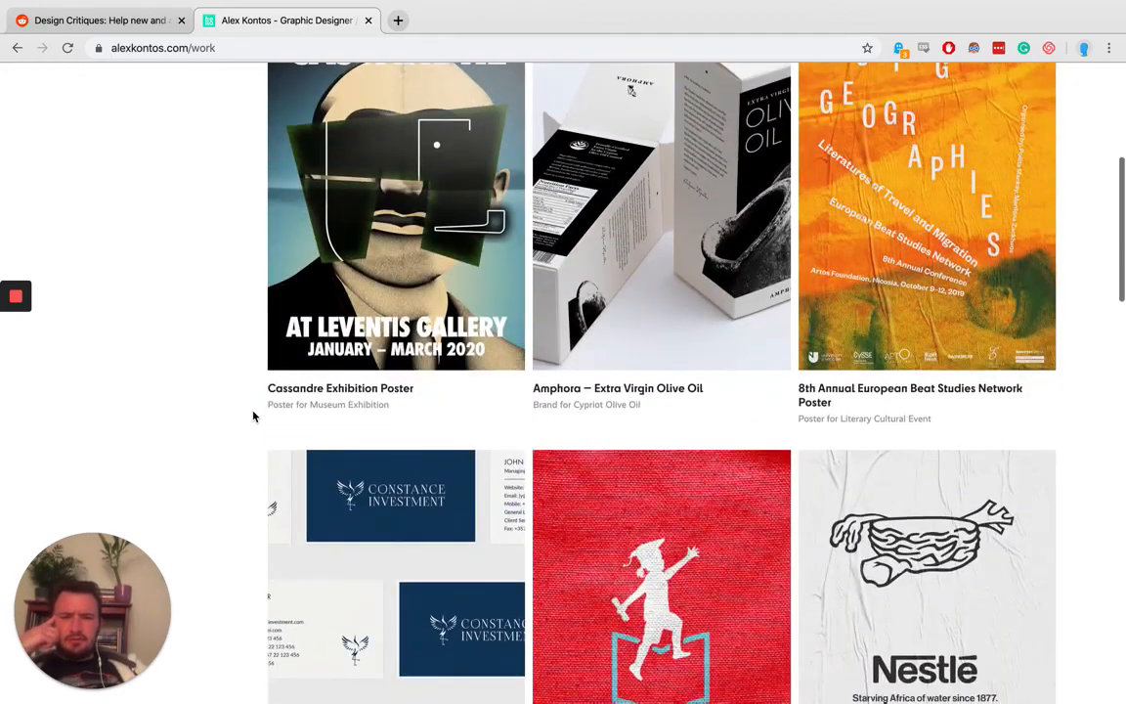
{"action": "scroll", "scroll_direction": "down", "scroll_amount": 3}
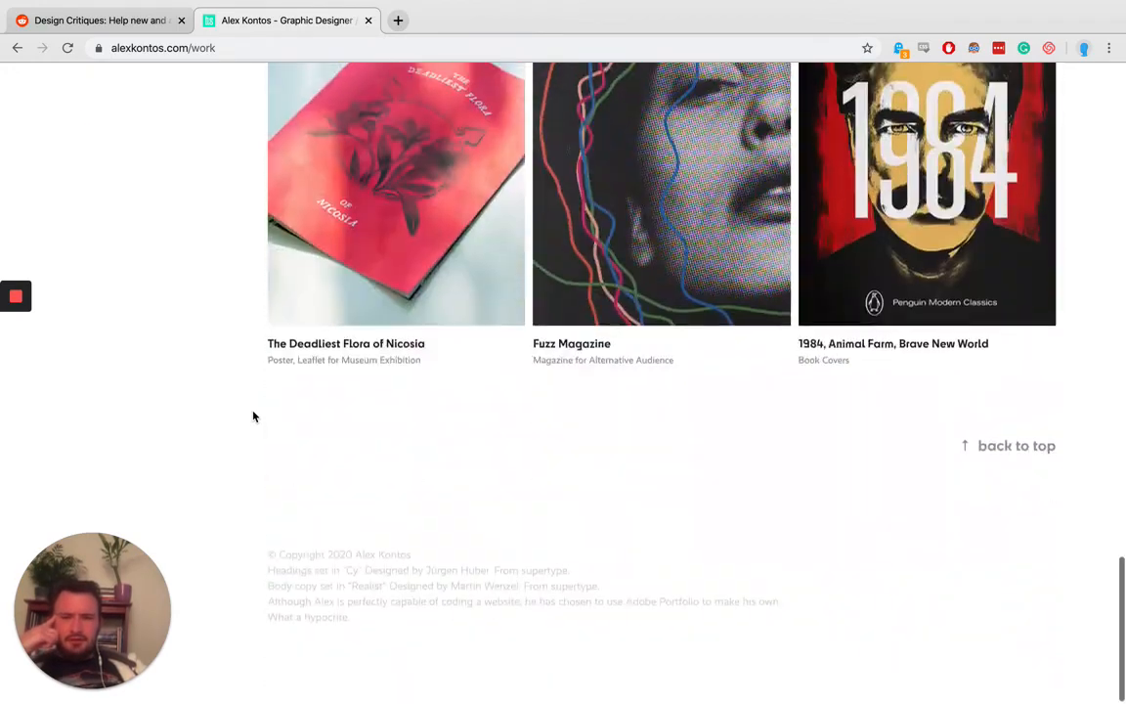
{"action": "scroll", "scroll_direction": "up", "scroll_amount": 3}
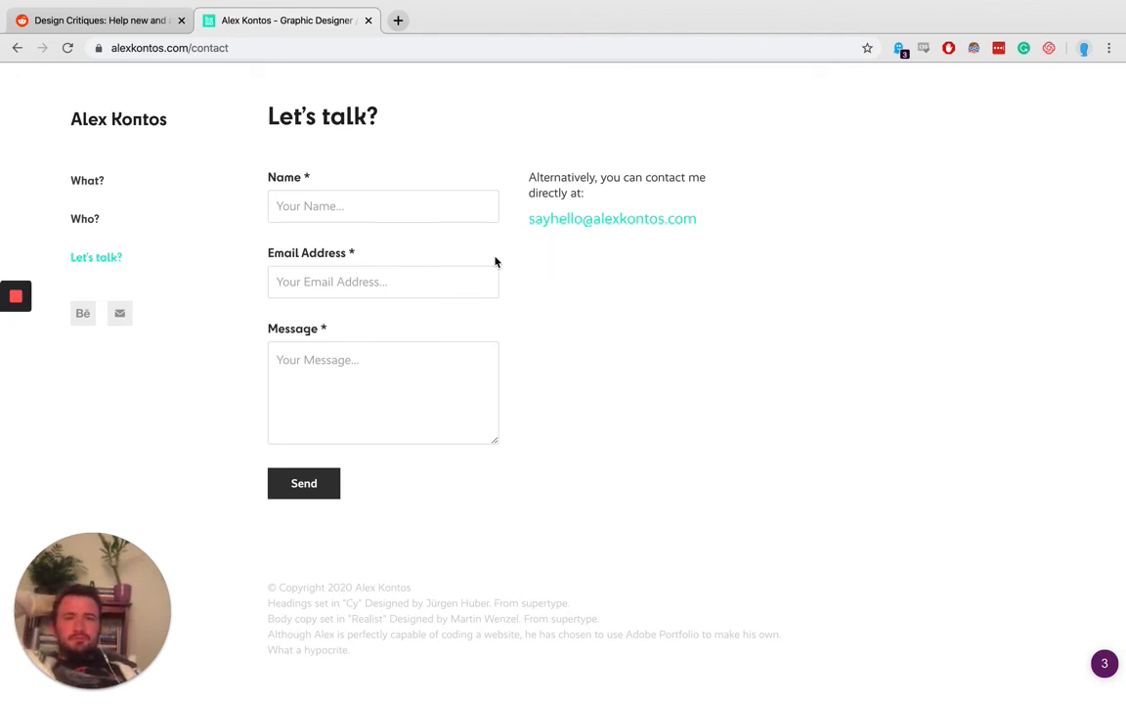
{"action": "mouse_move", "coordinate": [164, 130]}
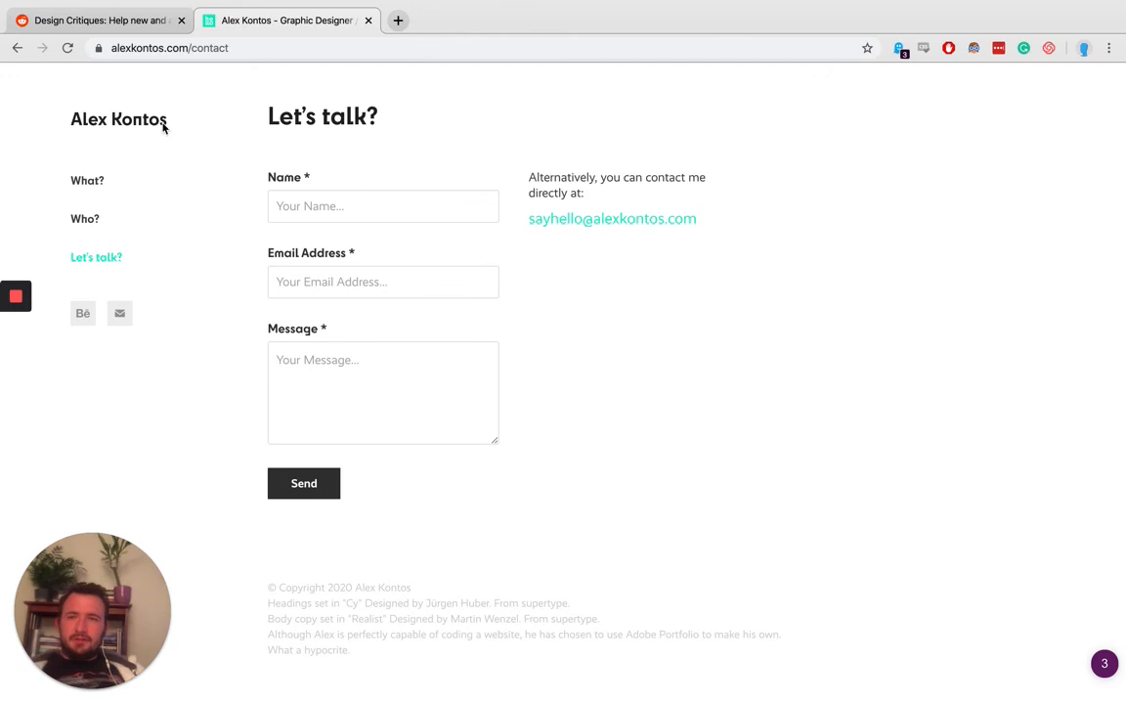